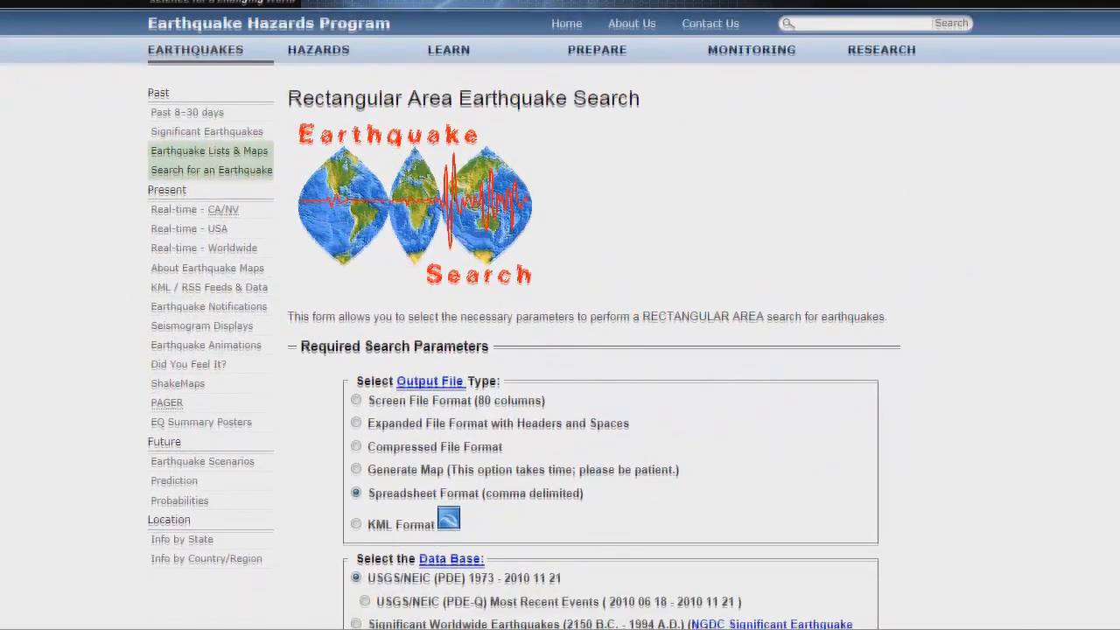
Run the USGS earthquake search for the Chile bounding area
scroll(down, 3)
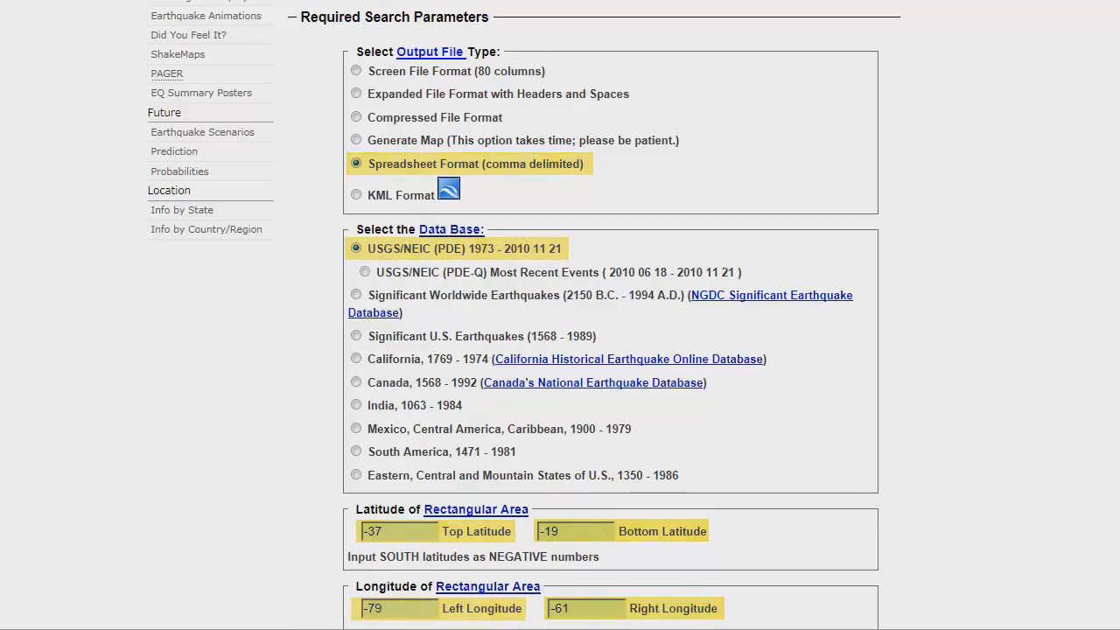
scroll(down, 3)
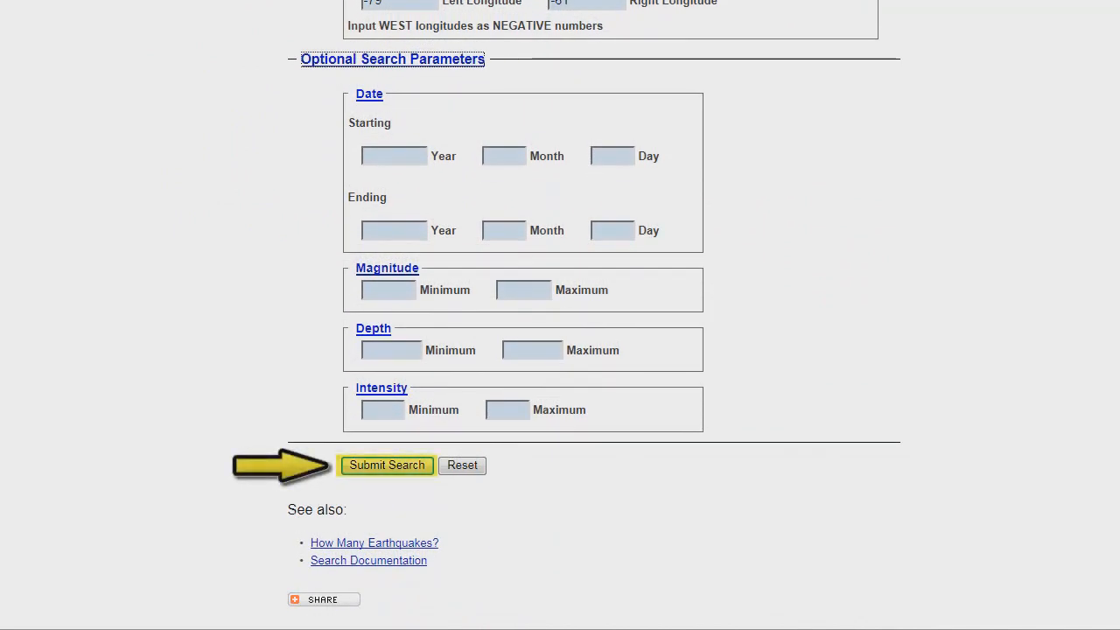
click(387, 465)
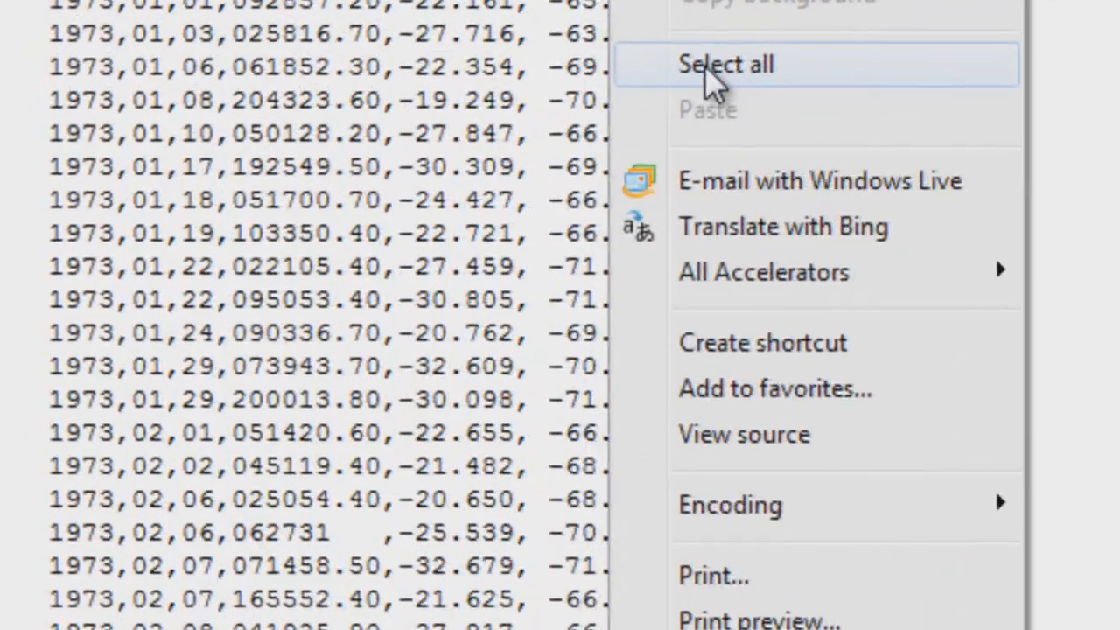
Select all of the comma-delimited earthquake results and copy them
click(730, 64)
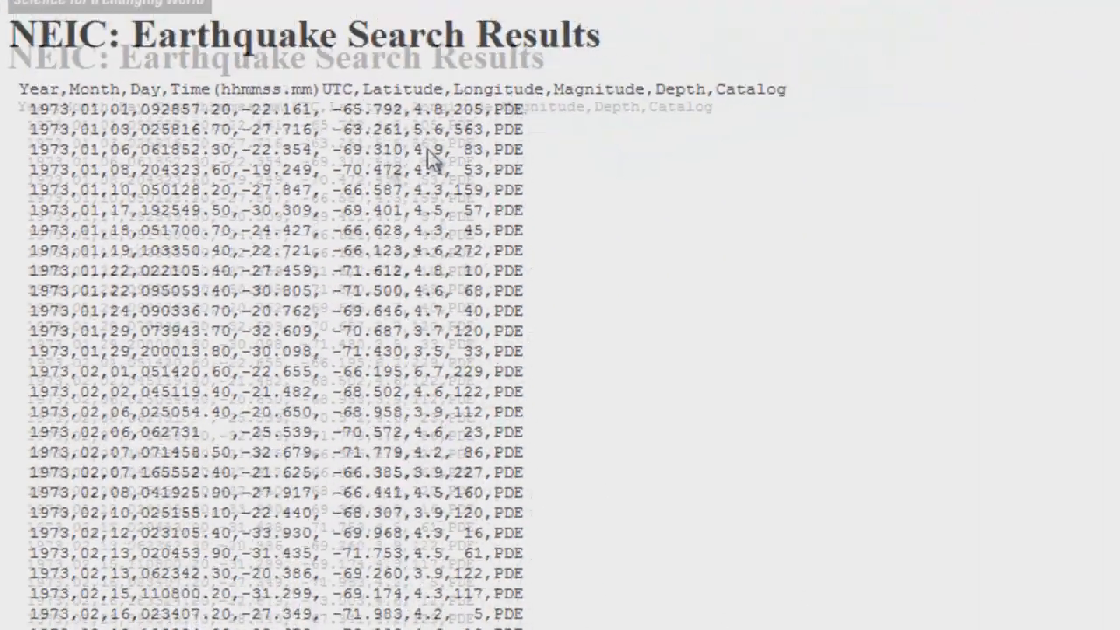
key(ctrl+a)
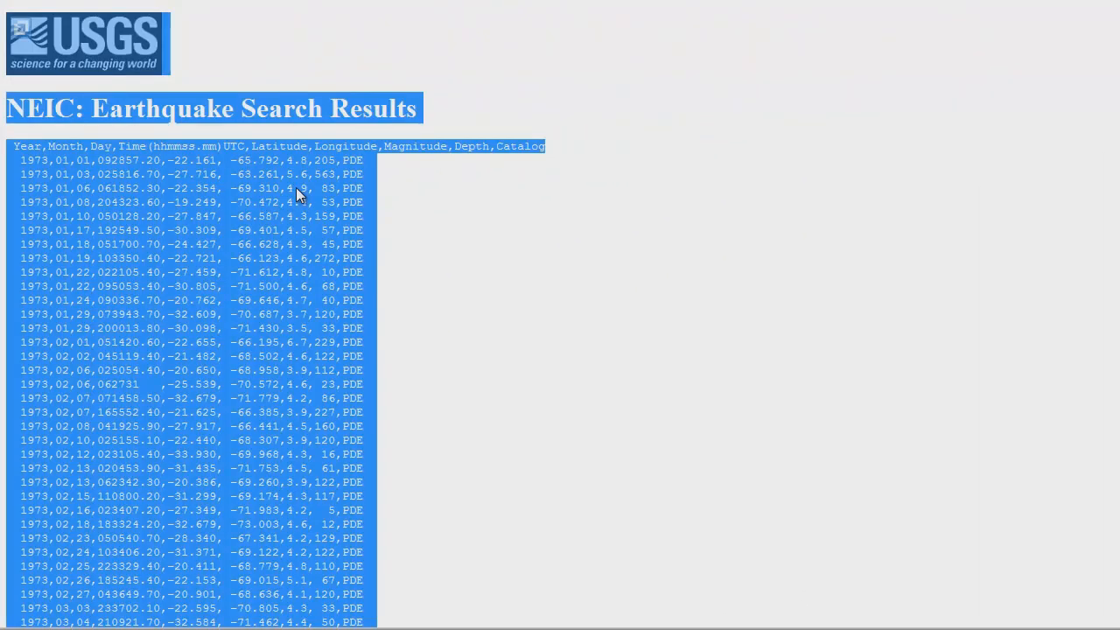
right_click(297, 194)
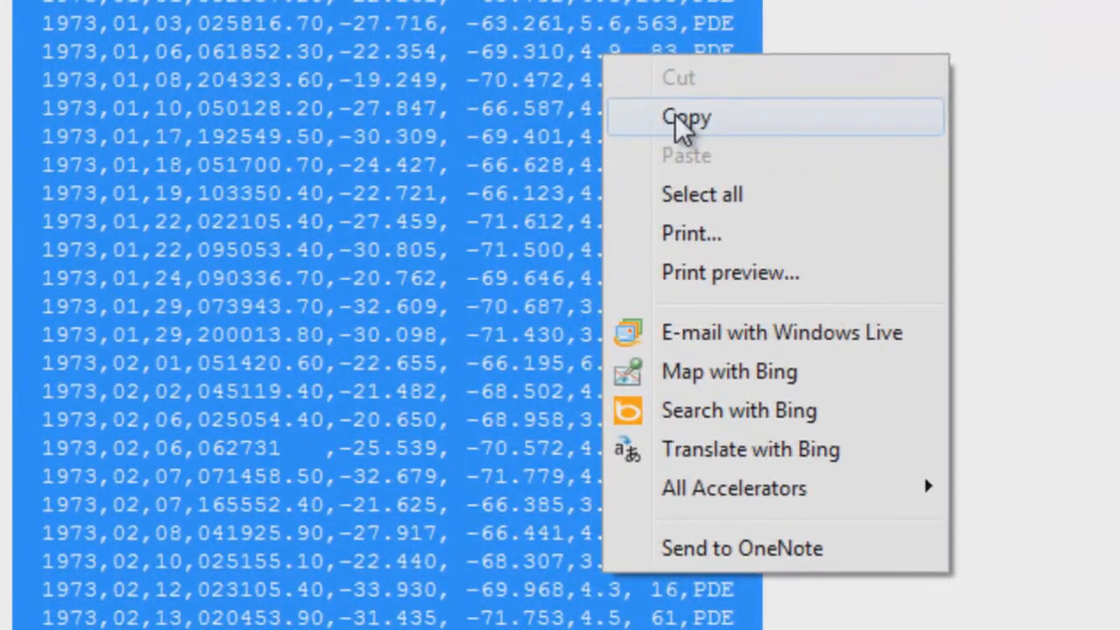
click(682, 116)
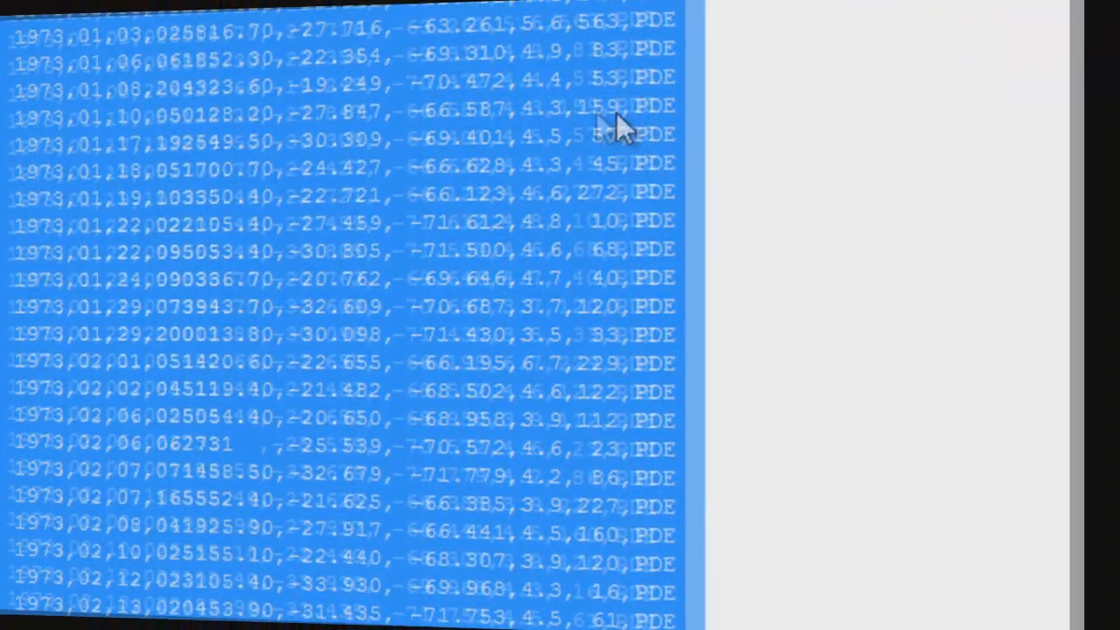
click(90, 69)
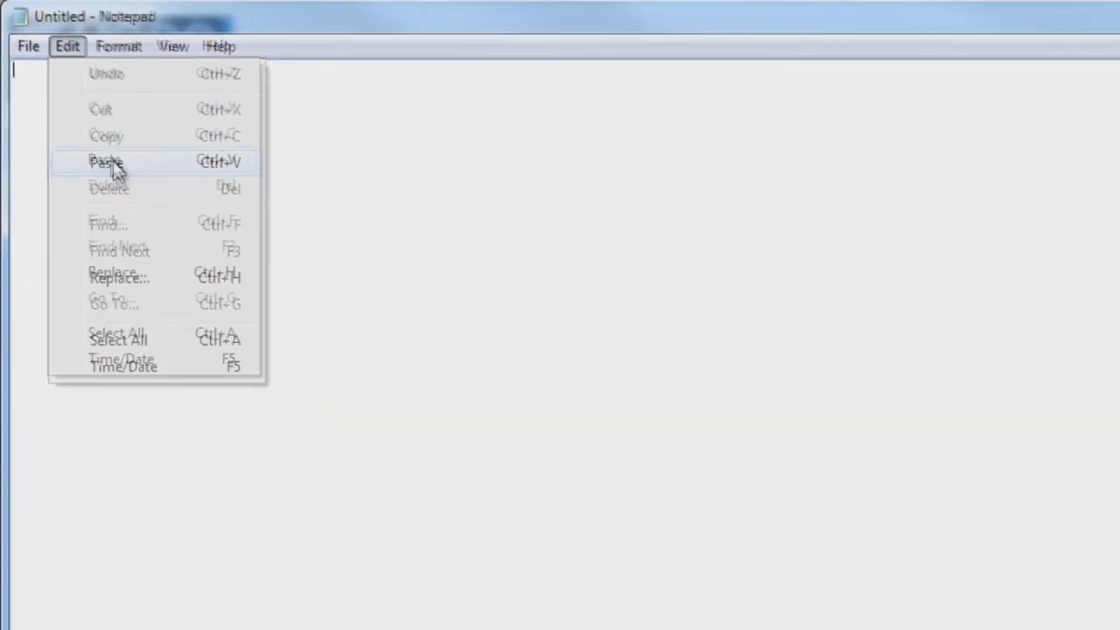
Paste the copied earthquake records into Notepad and begin saving the file
click(105, 161)
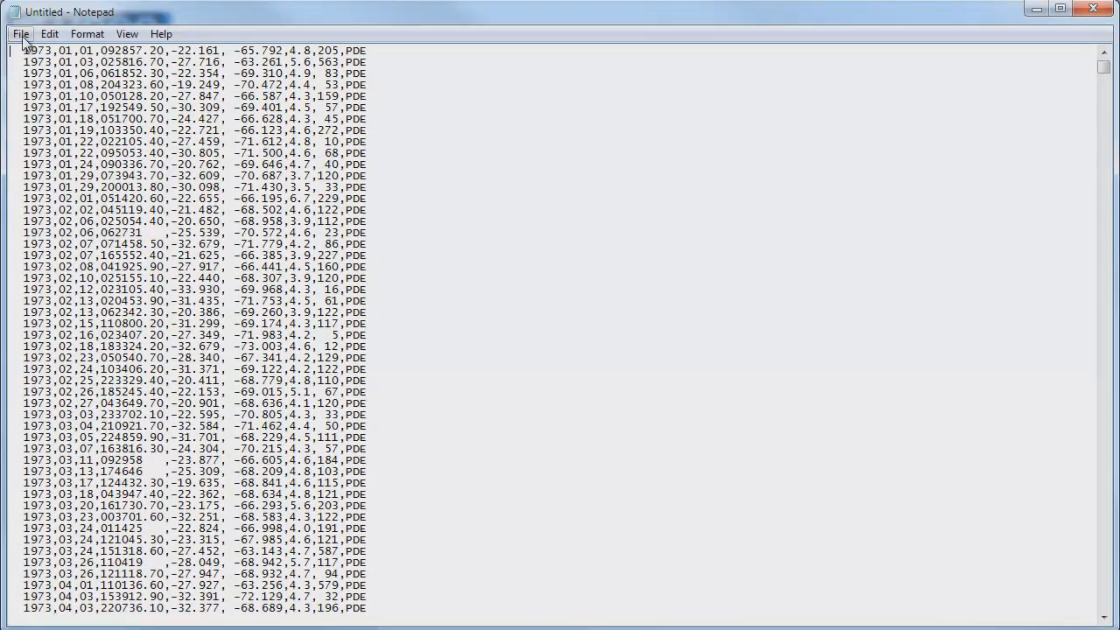
click(16, 28)
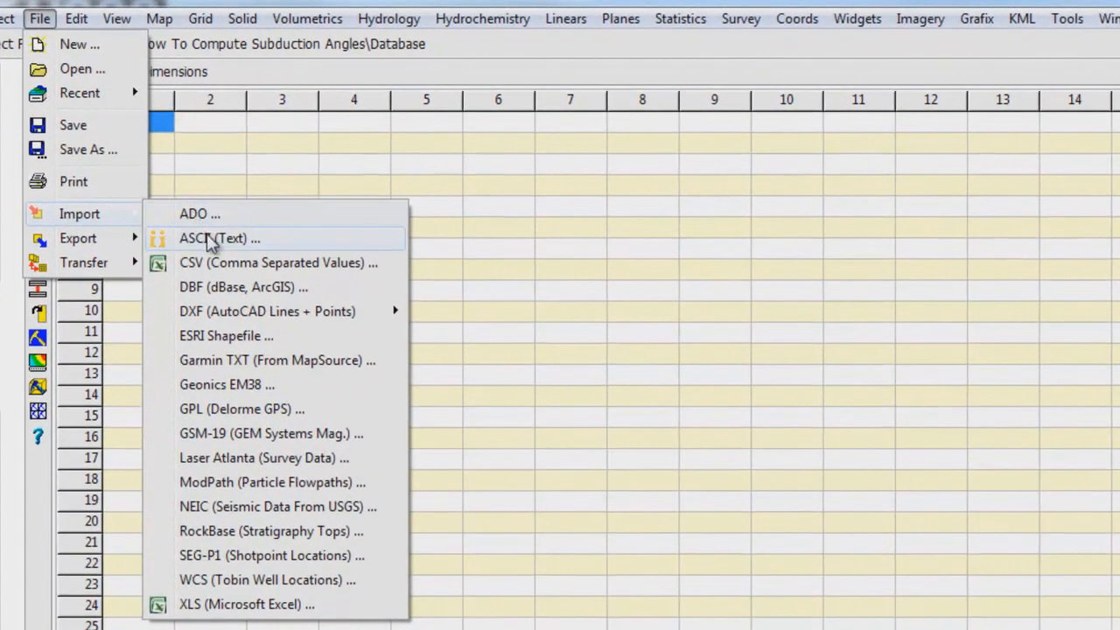
Import raw_data.txt as ASCII text with delimiter 44 (comma) into the datasheet
click(212, 238)
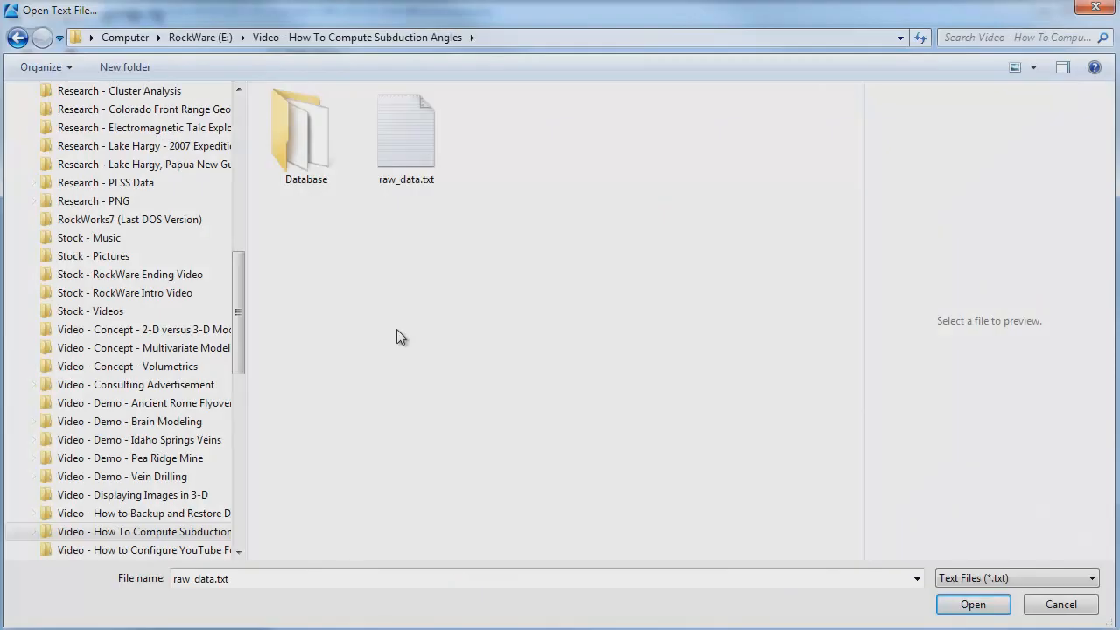
mouse_move(407, 142)
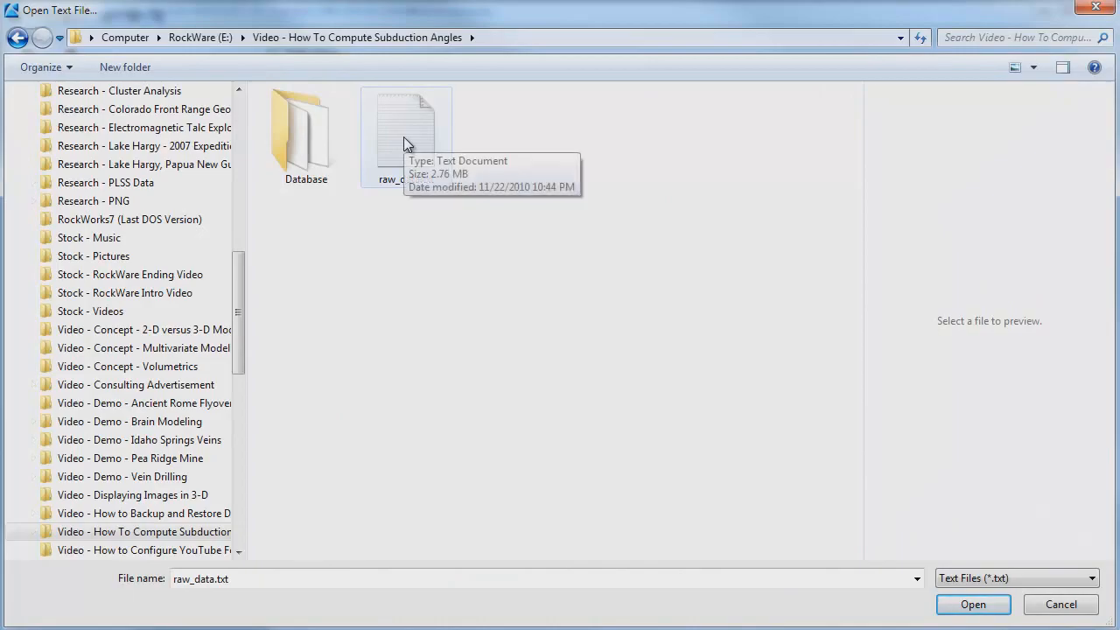
click(973, 604)
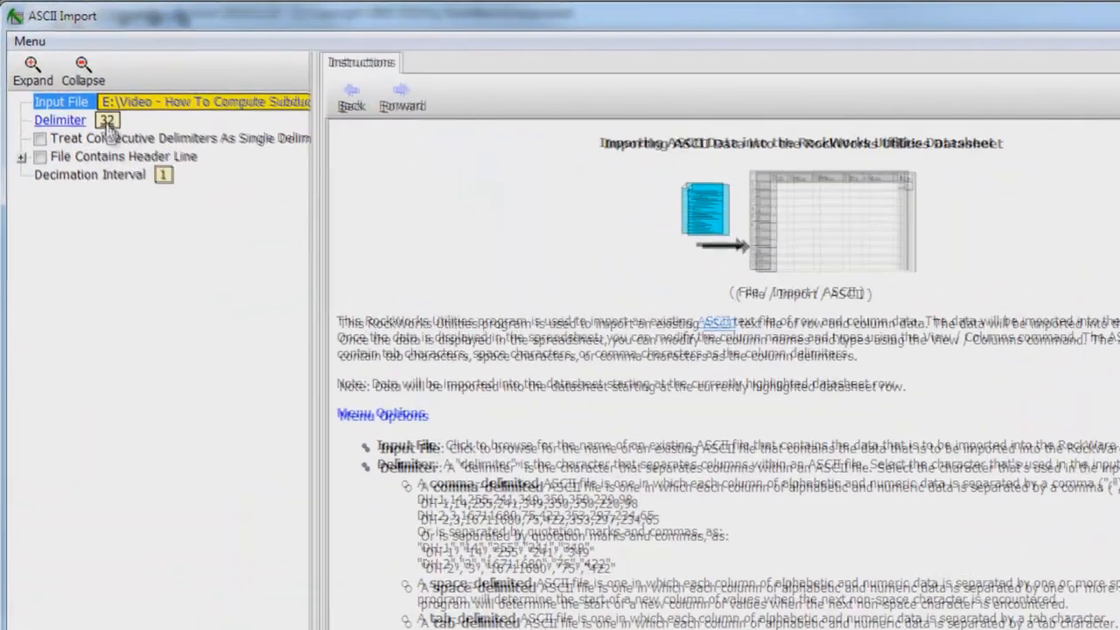
click(105, 120)
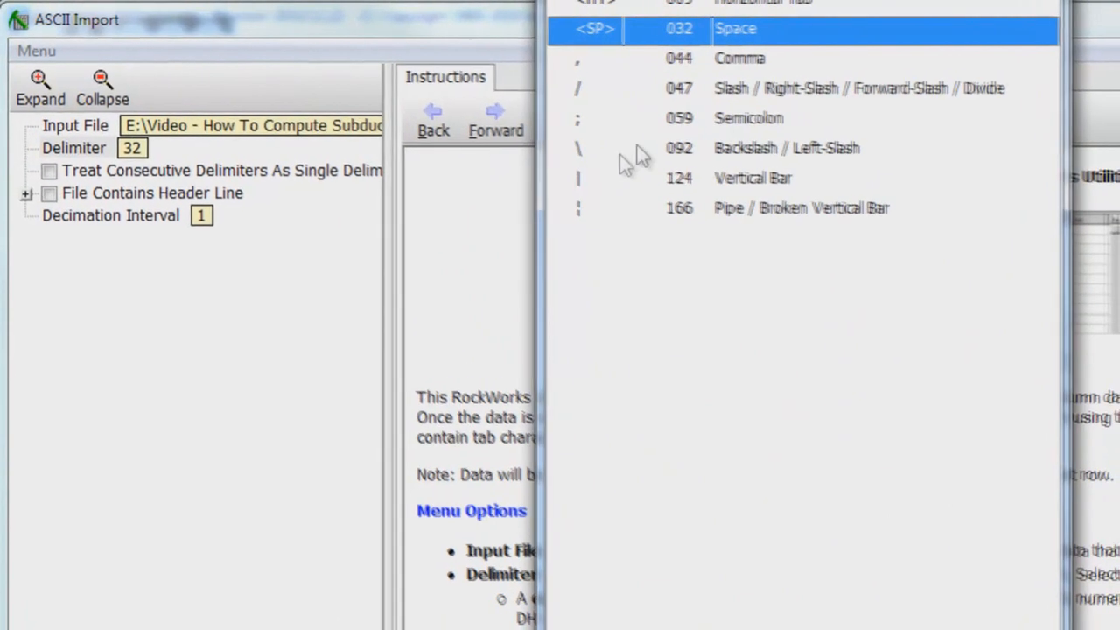
click(739, 57)
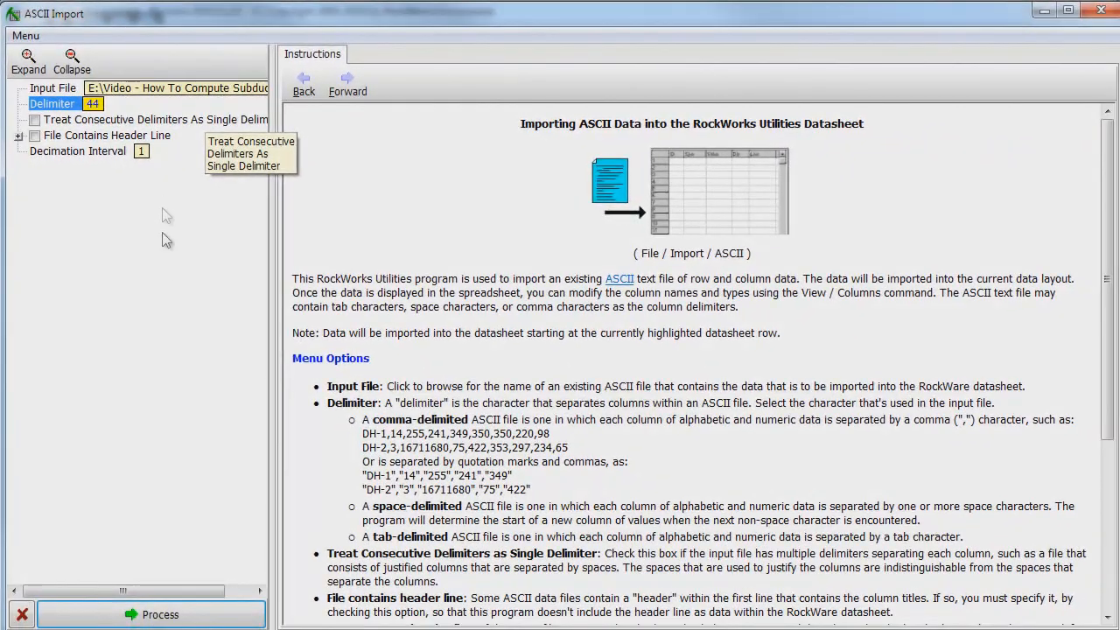
click(163, 615)
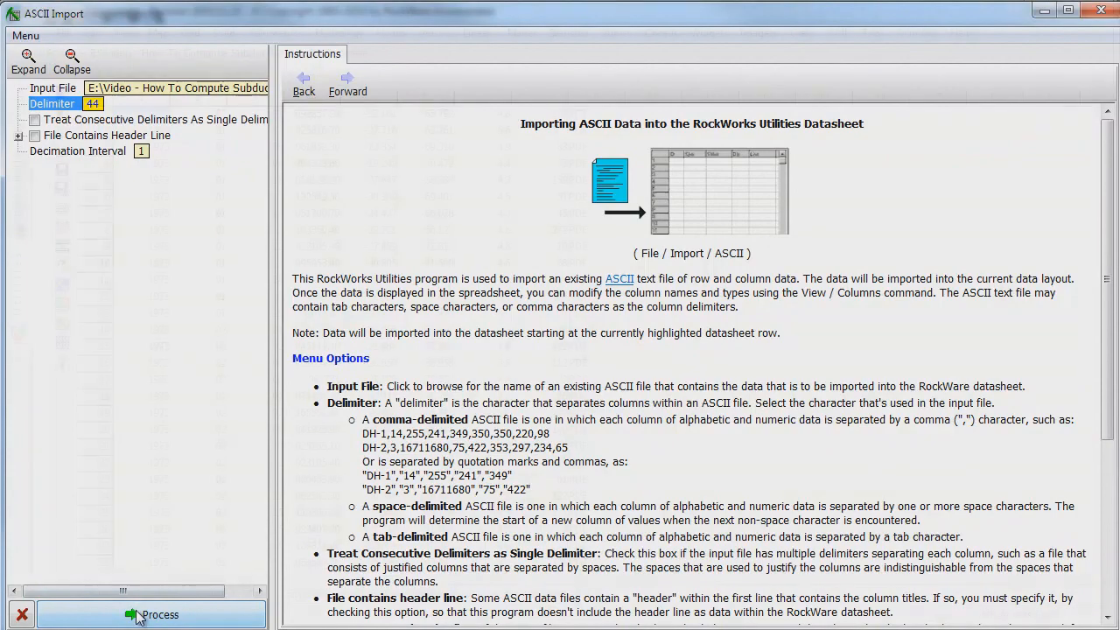
click(159, 615)
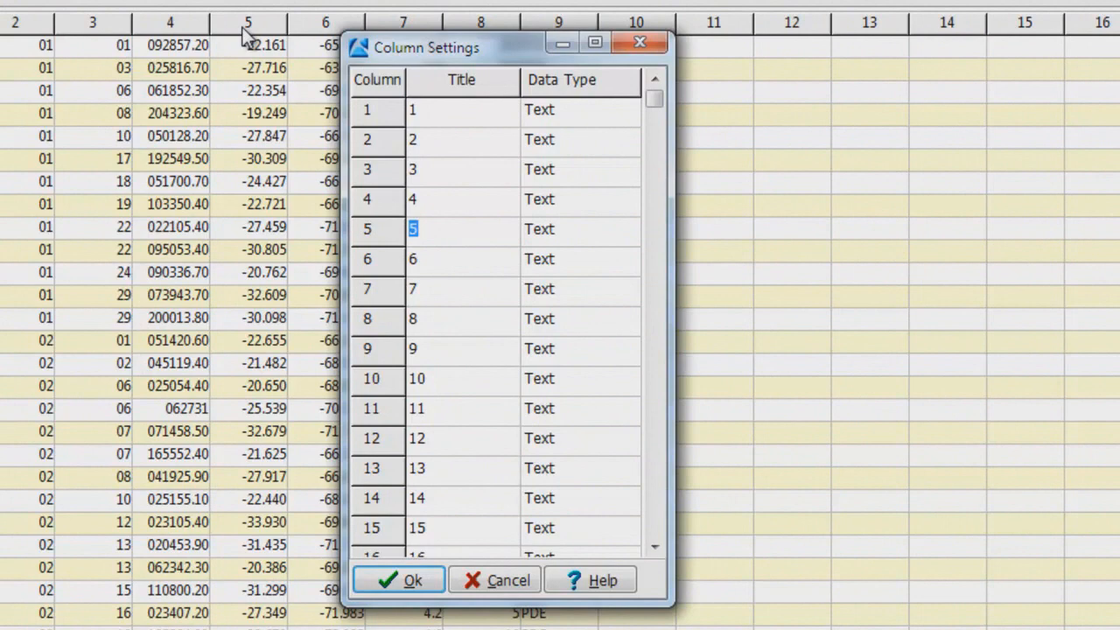
Title columns 5–8 Lat, Lon, Mag and Depth in Column Settings
text(Lat)
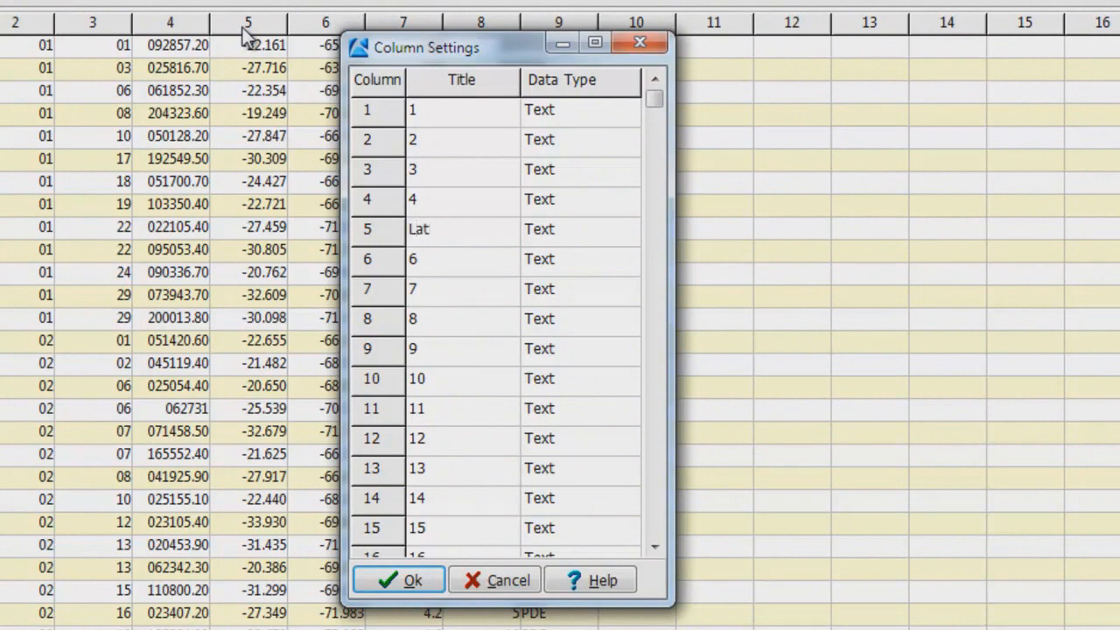
text(Lon)
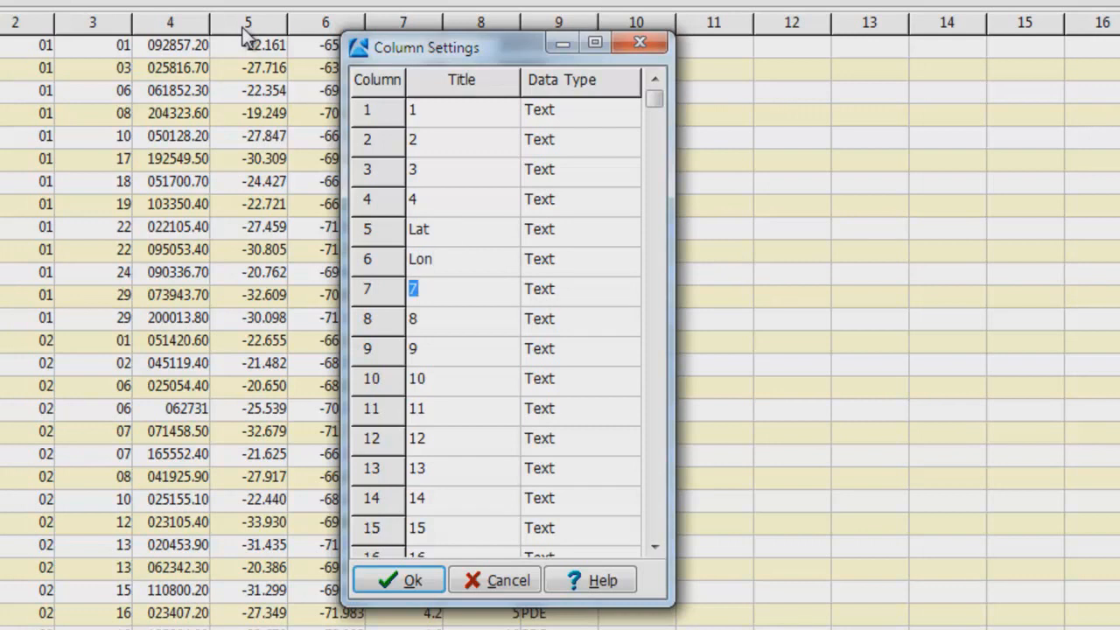
text(Mag)
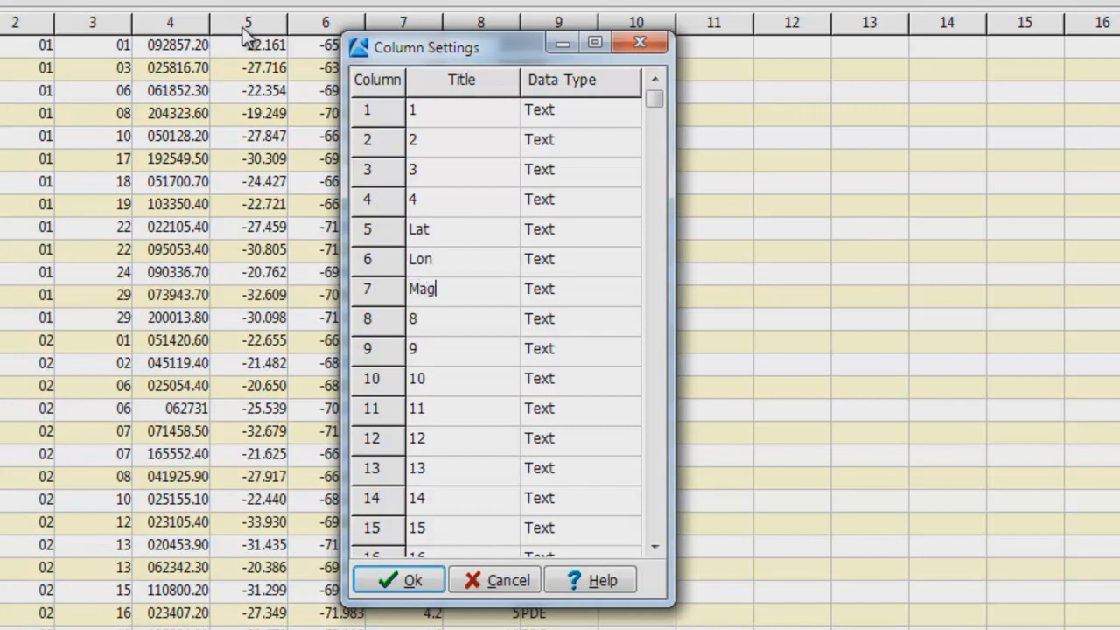
text(Depth)
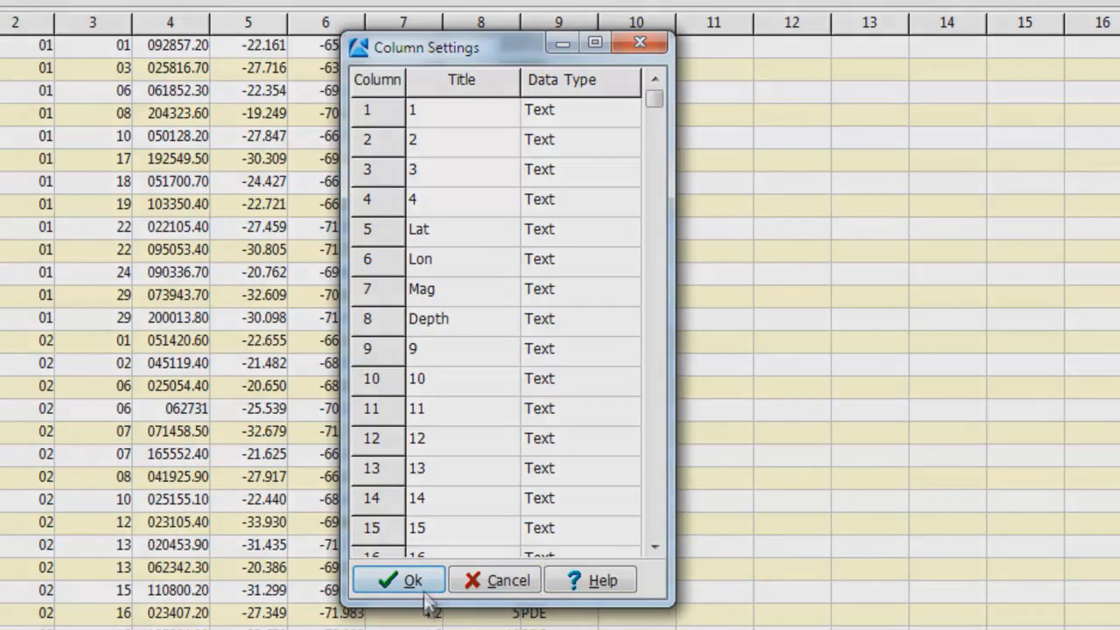
click(396, 579)
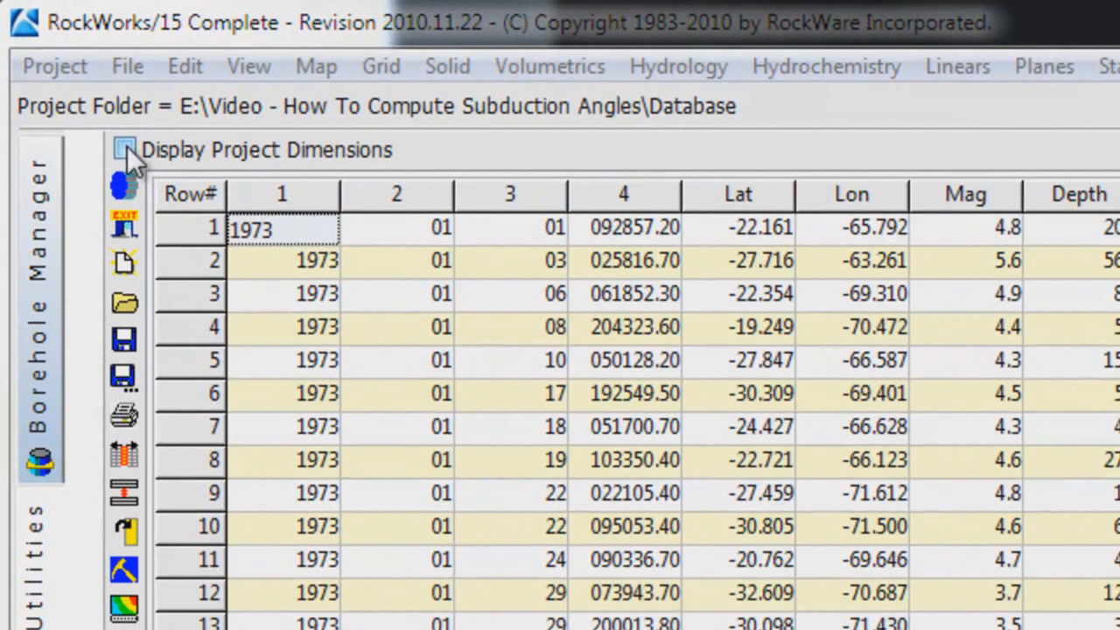
Show project dimensions and pick UTM zone 19 (Southern Hemisphere, WGS-84) from the map
click(127, 149)
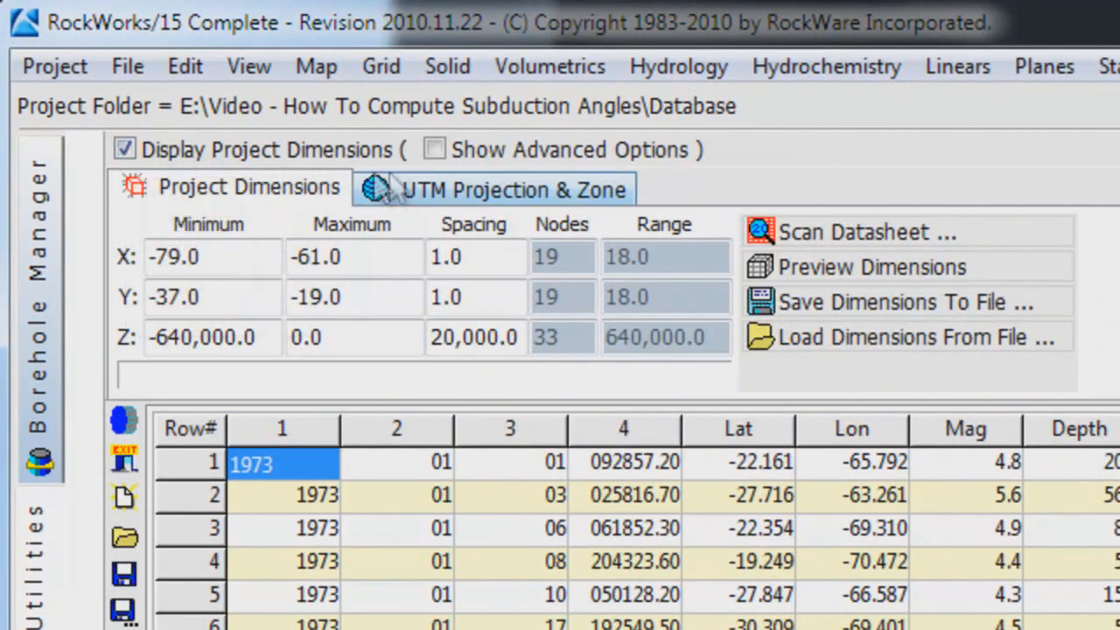
click(512, 188)
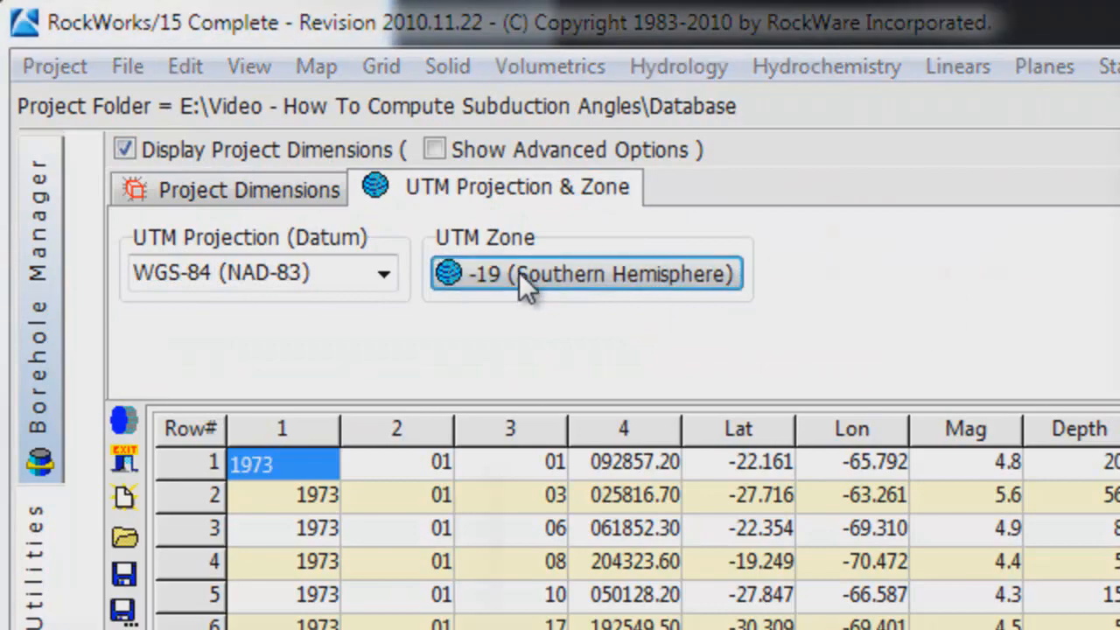
click(586, 273)
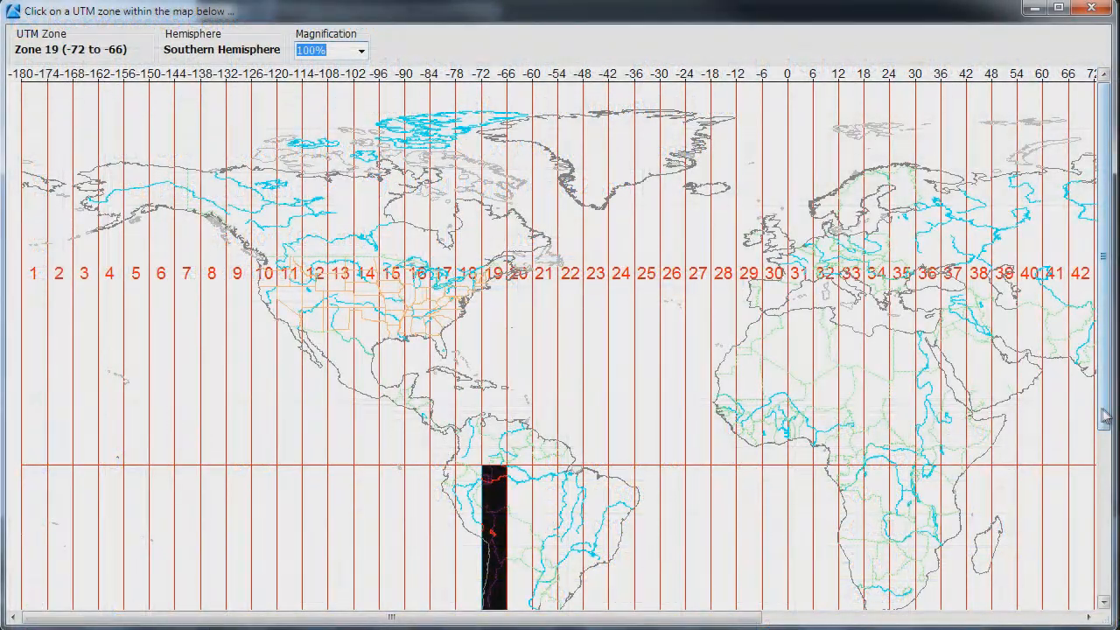
scroll(down, 3)
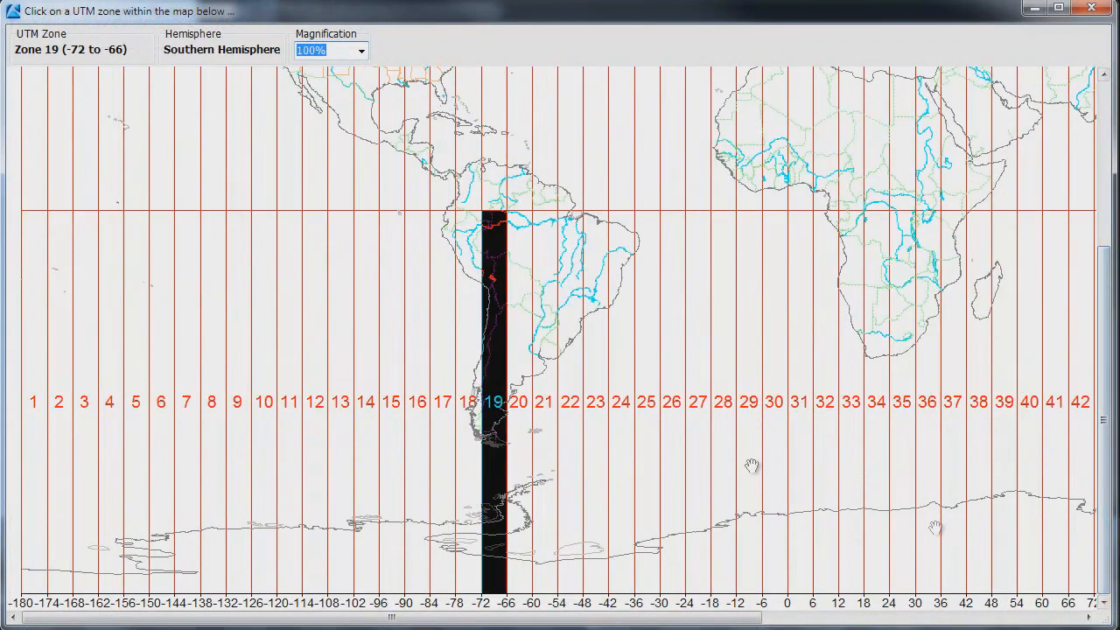
click(490, 400)
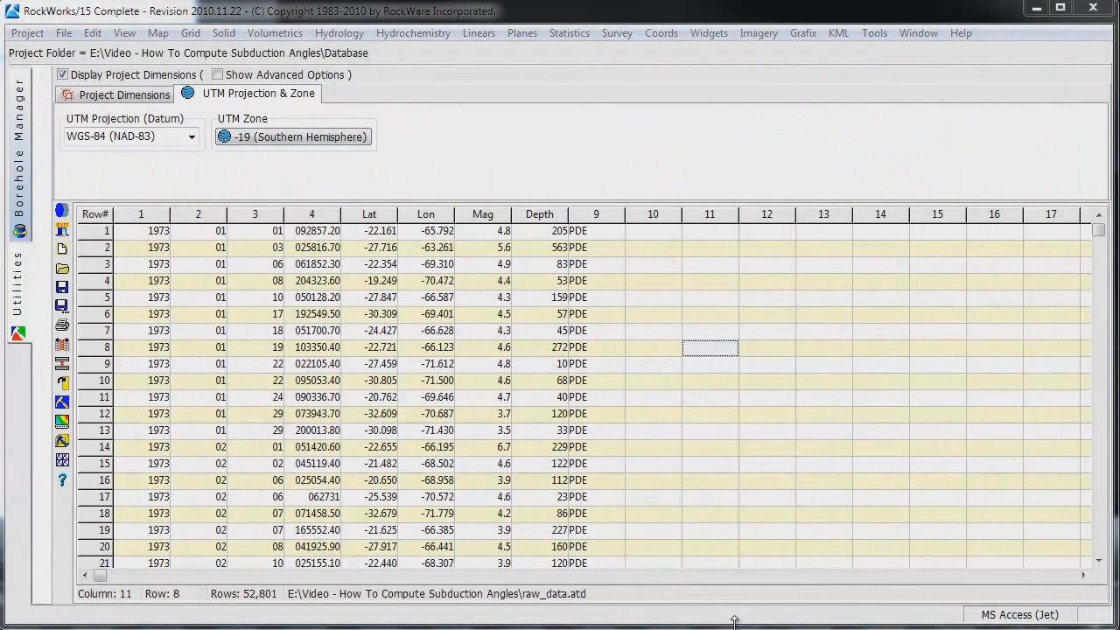
mouse_move(652, 223)
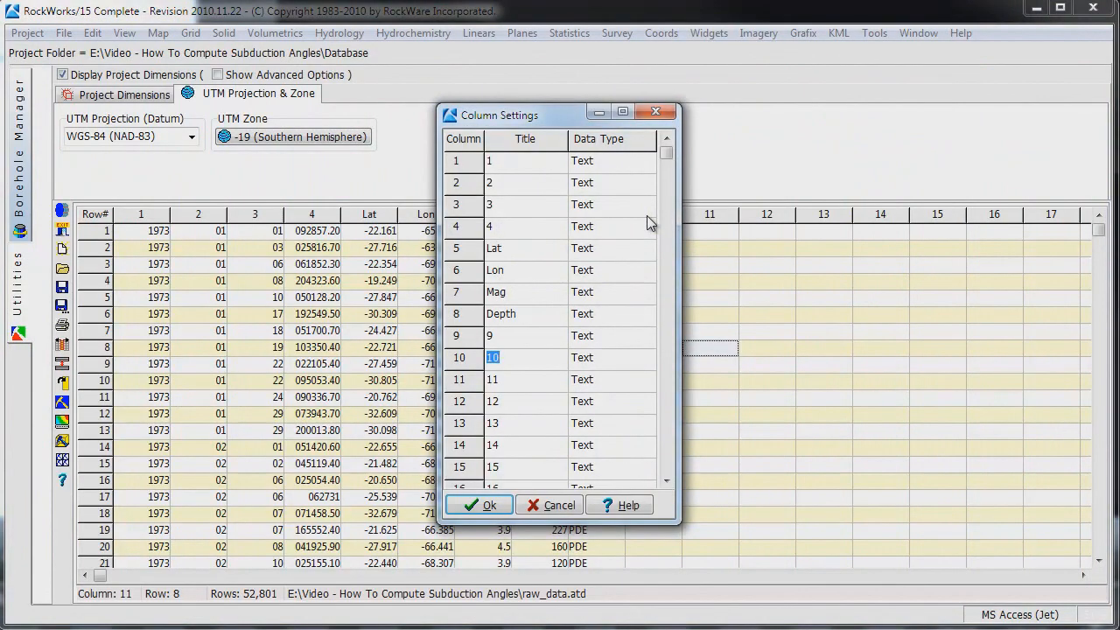
Title columns 10 and 11 Easting and Northing
text(Easting)
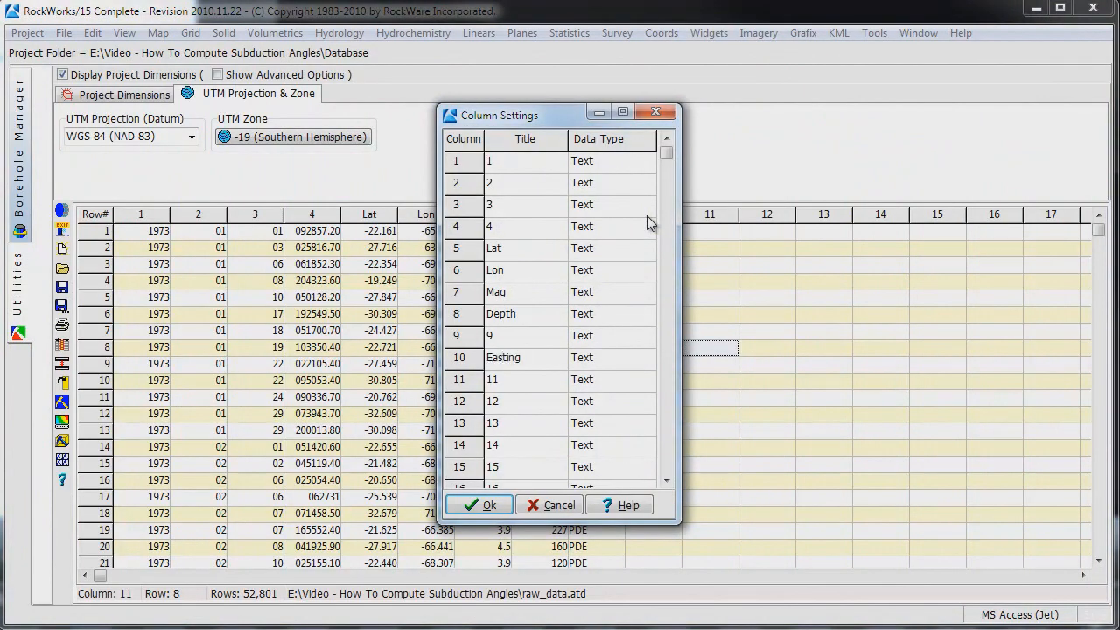
text(North)
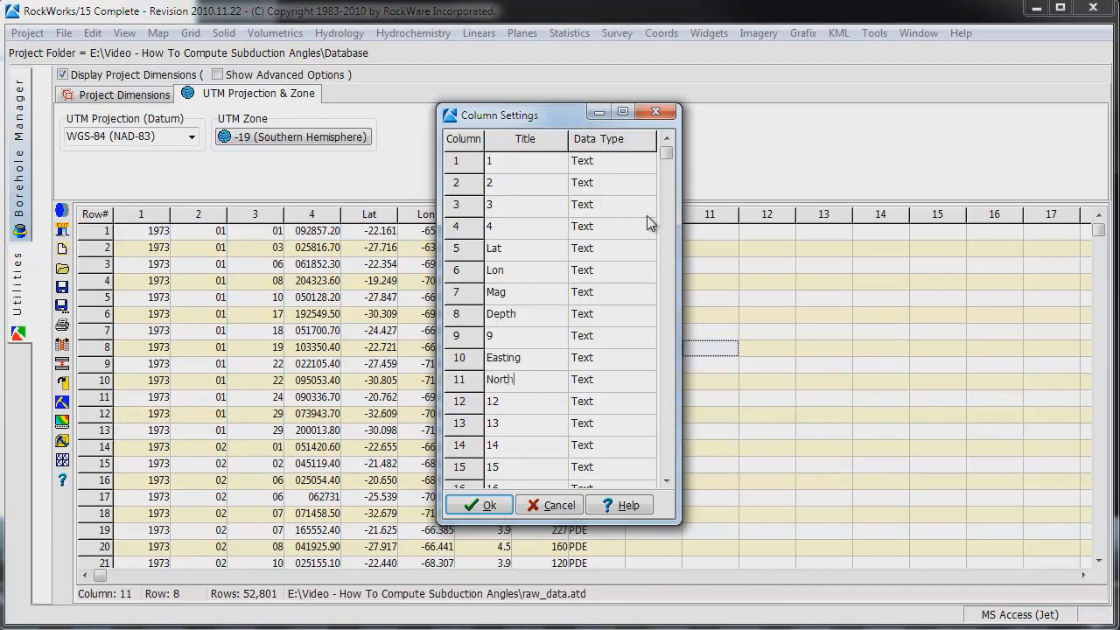
text(ing)
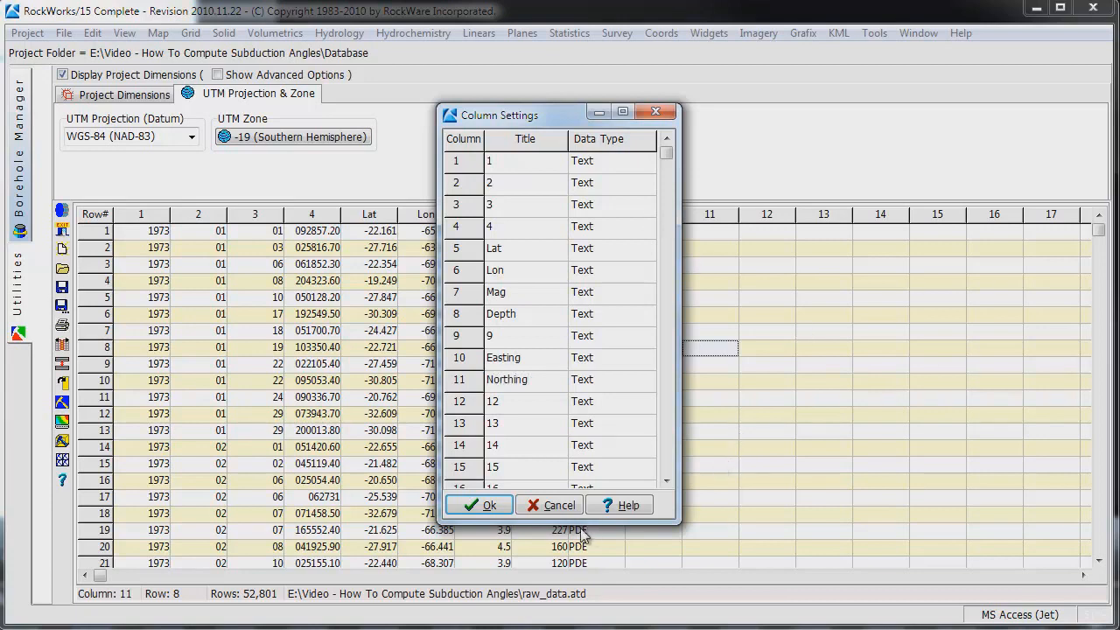
click(479, 505)
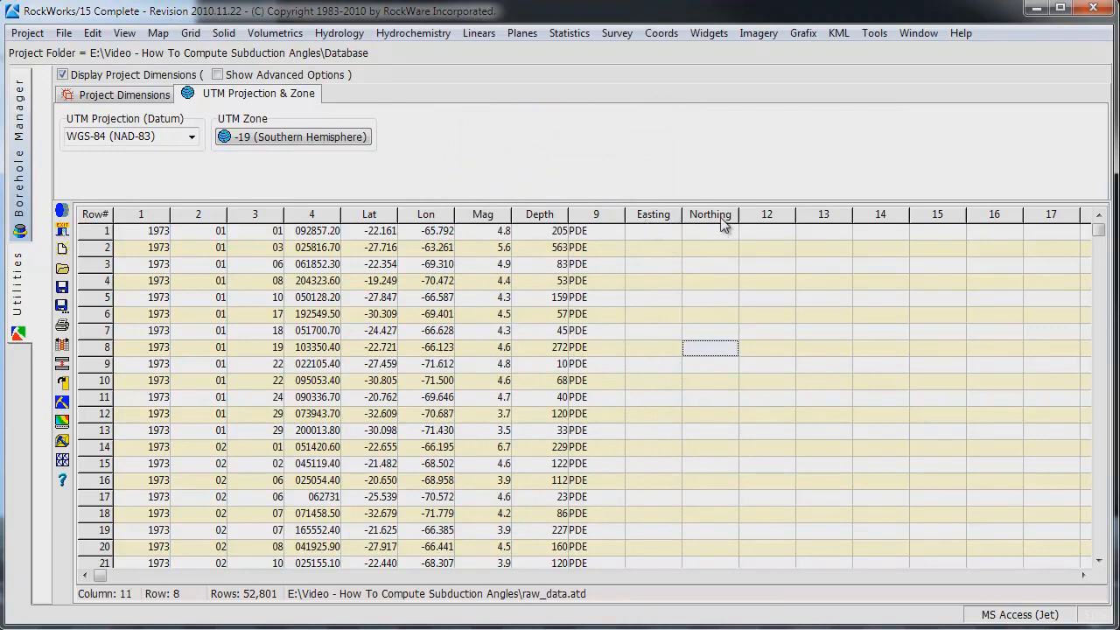
mouse_move(661, 42)
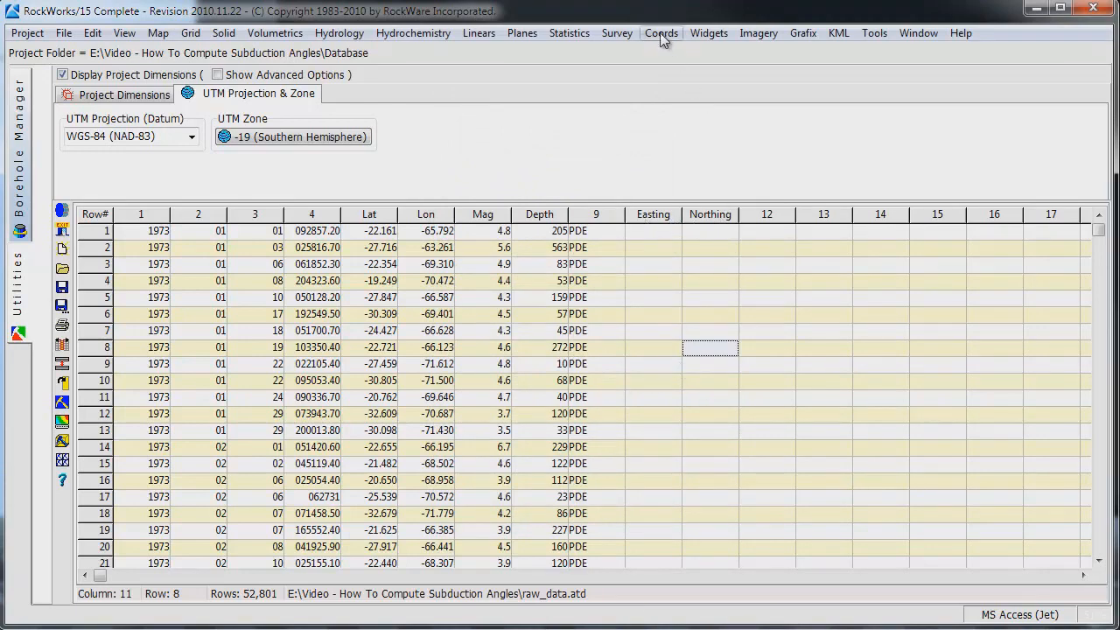
Convert Lon/Lat to UTM meters with 0 decimals into the Easting and Northing columns
click(663, 32)
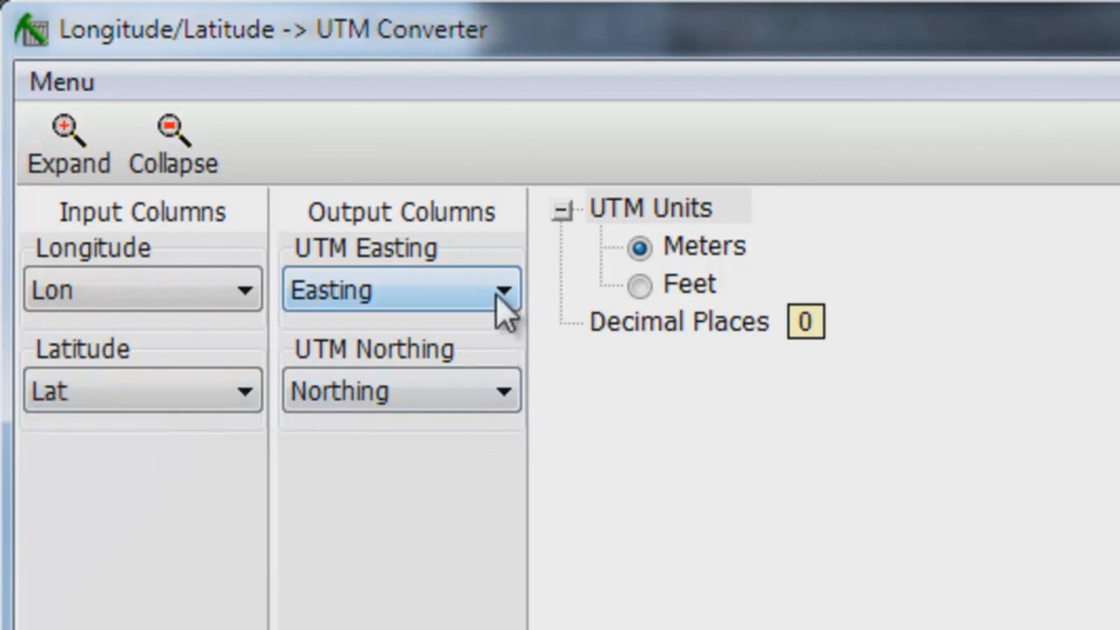
mouse_move(520, 402)
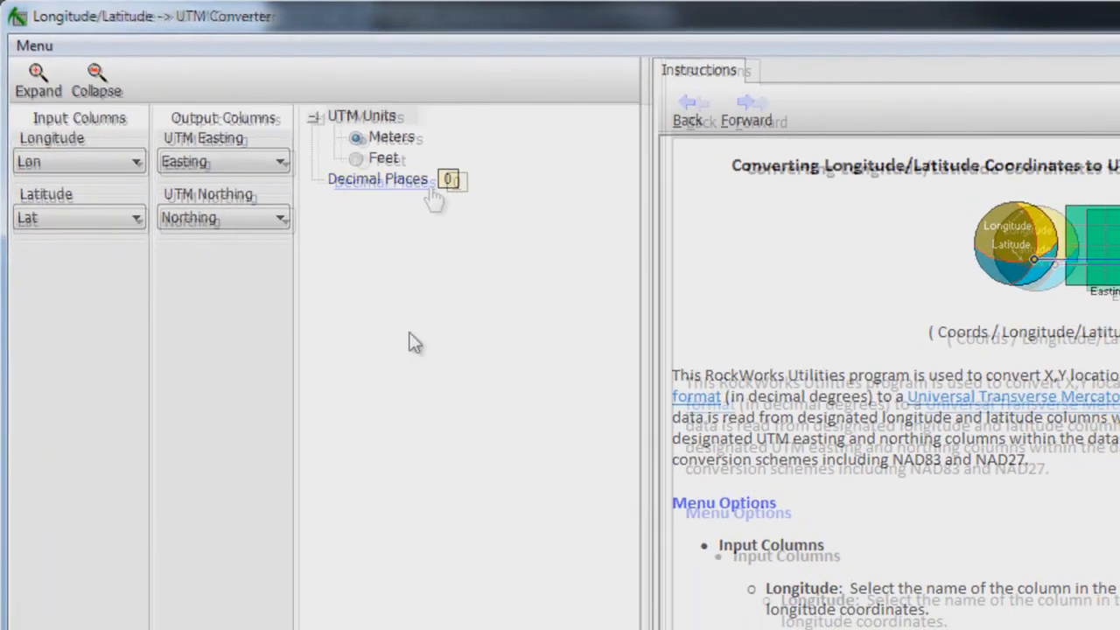
click(267, 609)
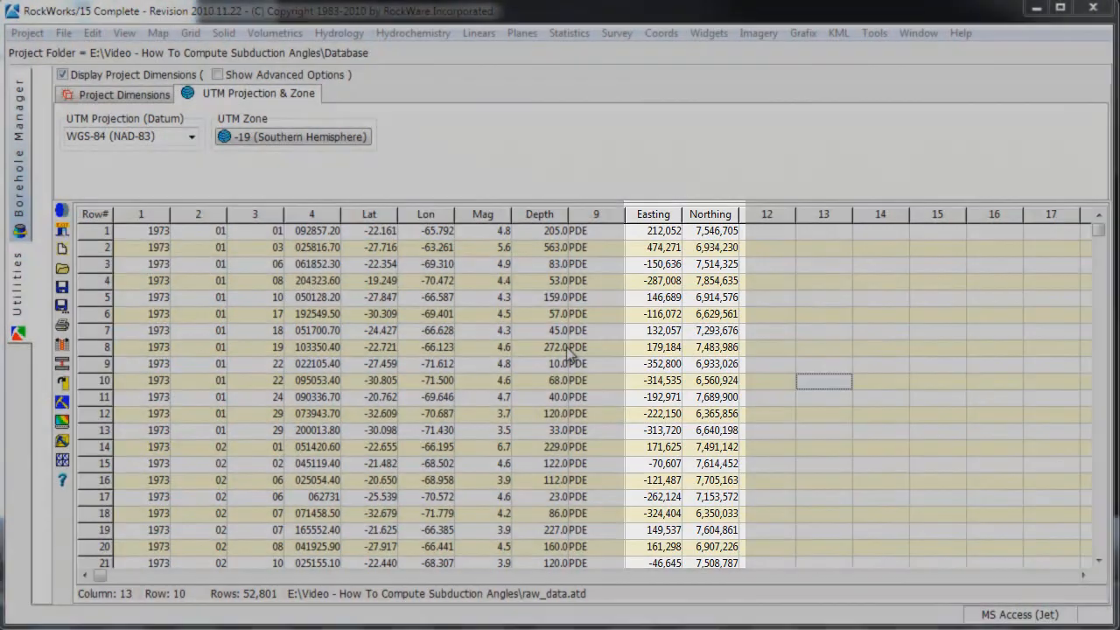
Select the entire Depth column
click(540, 213)
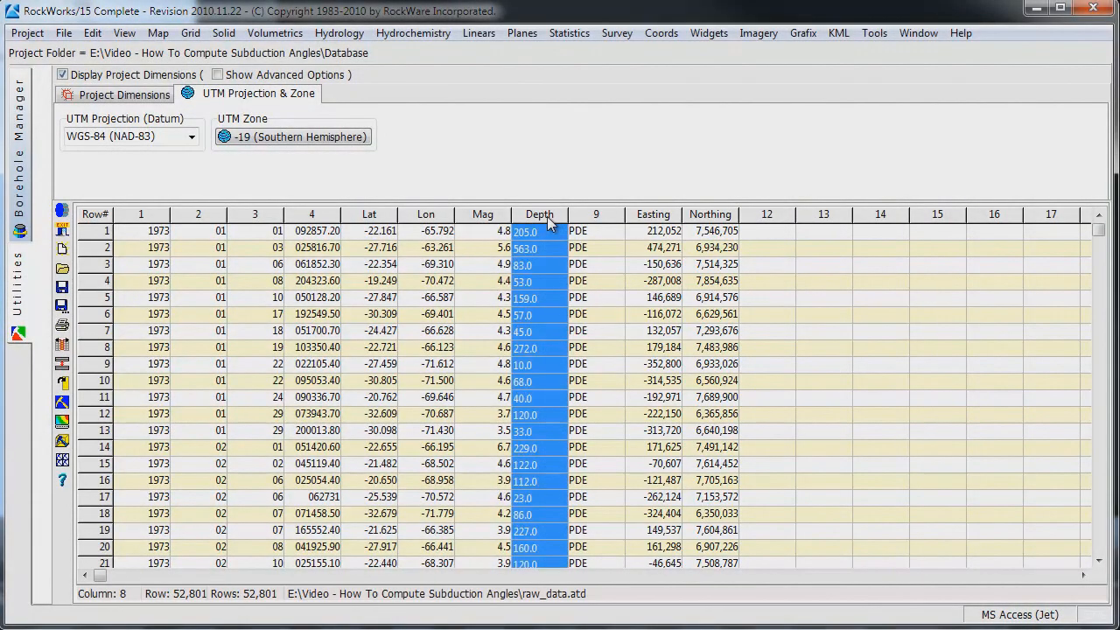
mouse_move(545, 283)
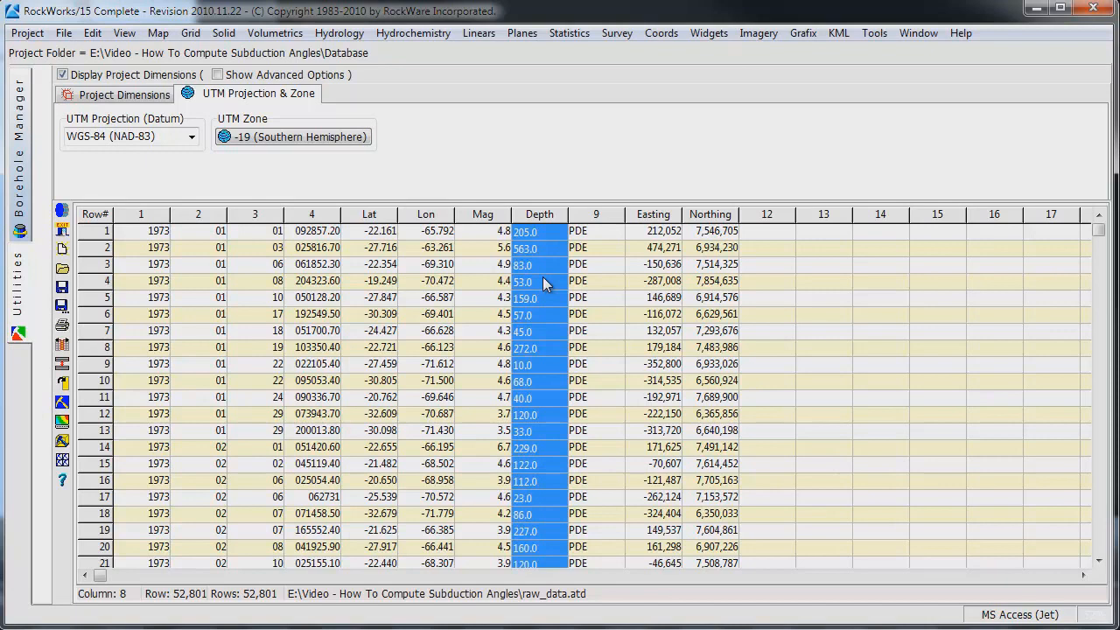
Multiply the Depth column by the constant -1000 using Column & Constant math
right_click(542, 282)
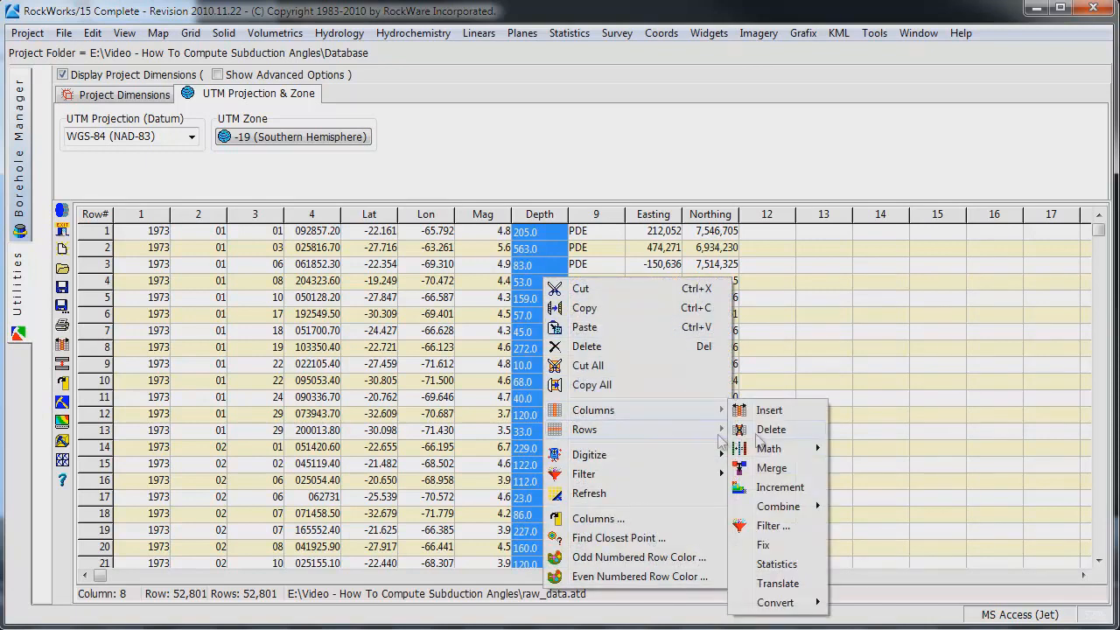
mouse_move(768, 448)
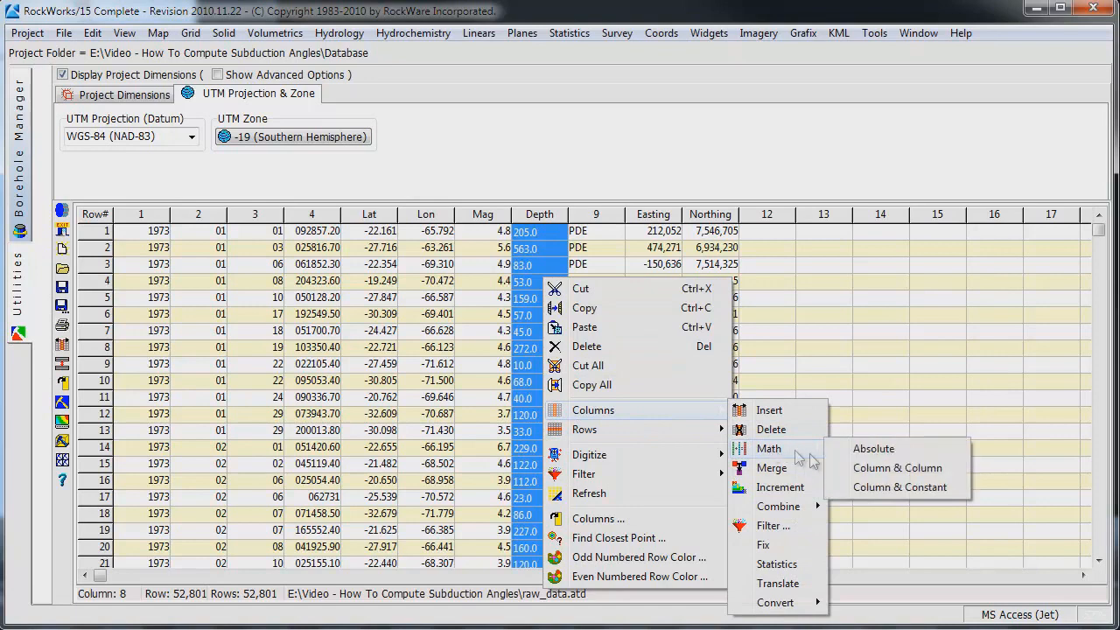
mouse_move(880, 495)
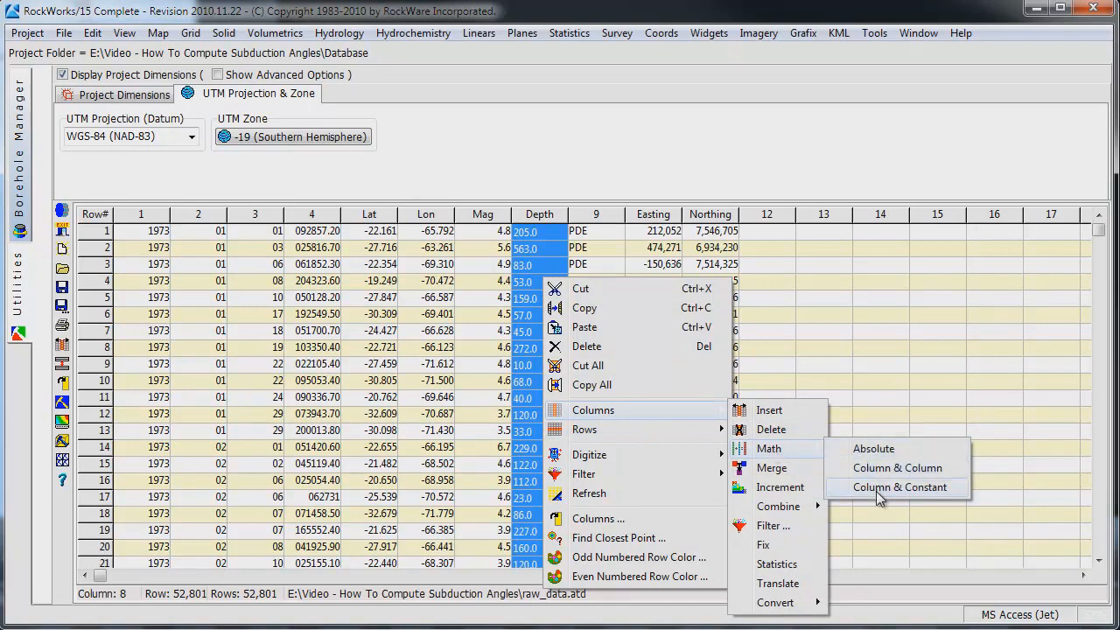
click(898, 487)
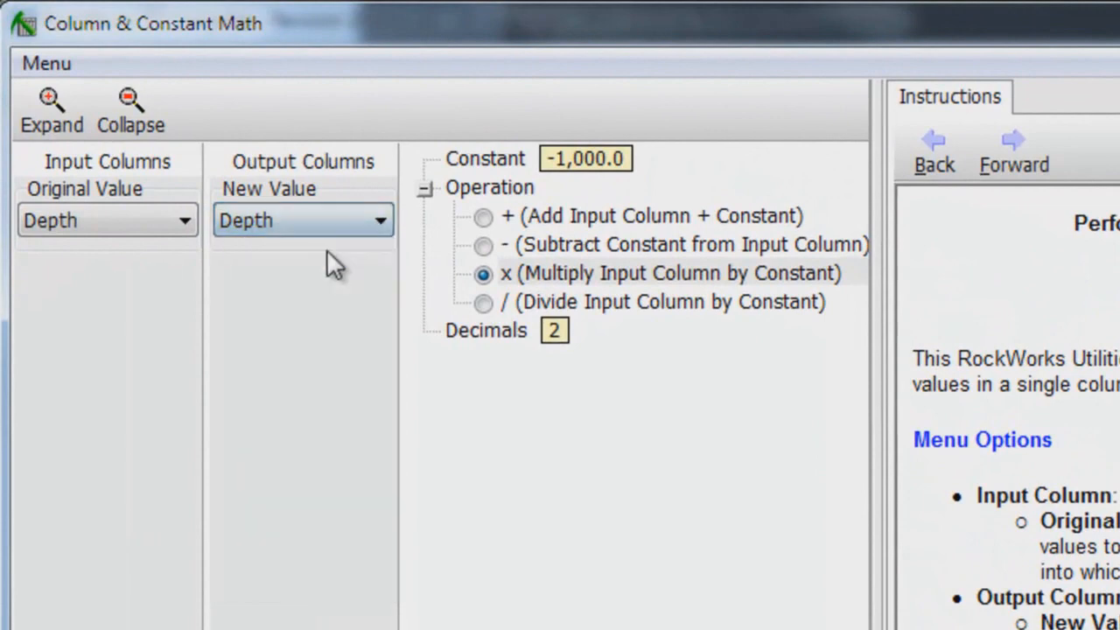
mouse_move(329, 424)
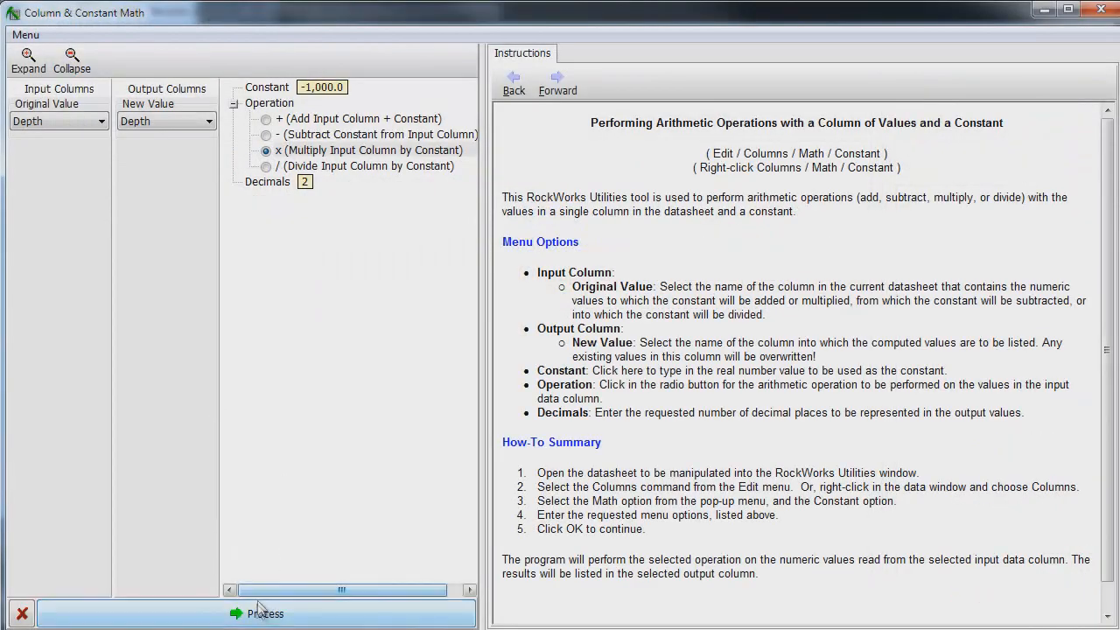
click(262, 613)
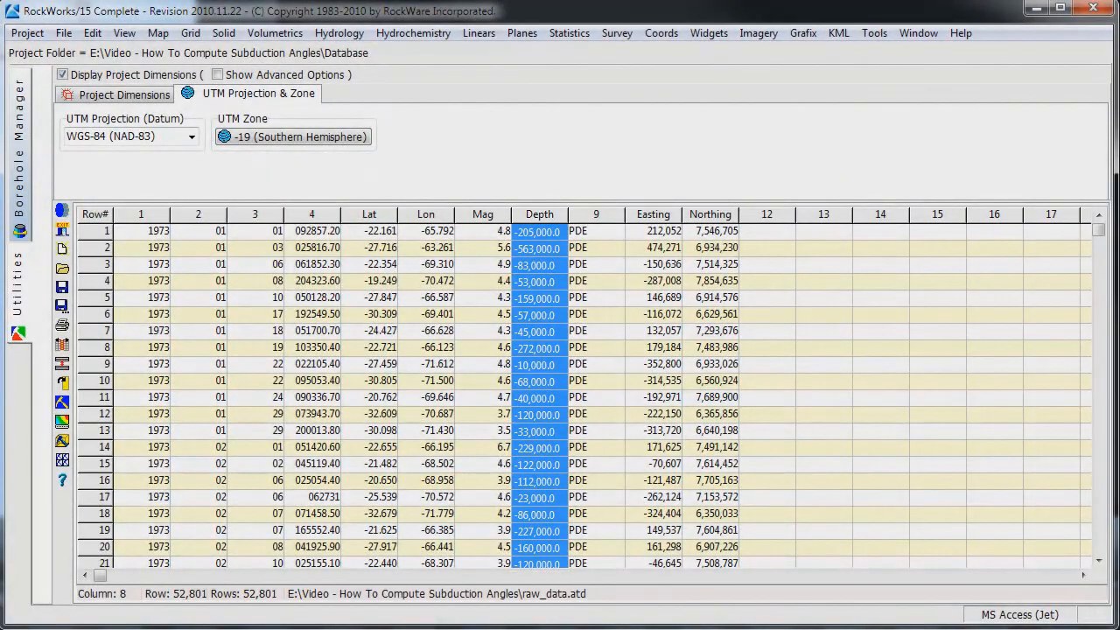
Clear the column selection and start saving the datasheet from the File menu
click(539, 247)
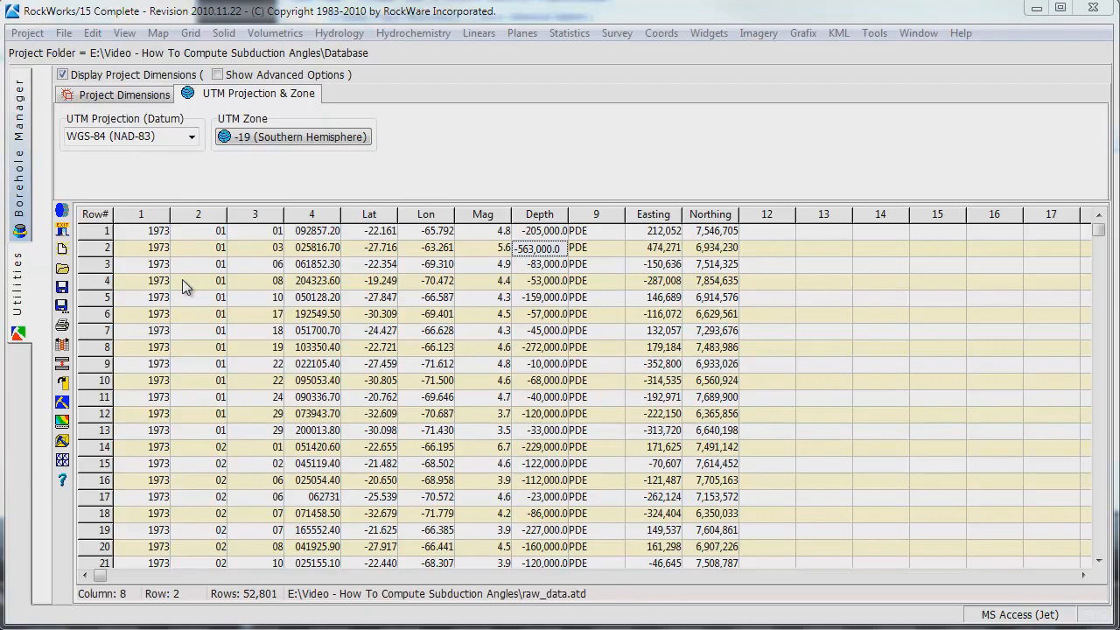
mouse_move(108, 172)
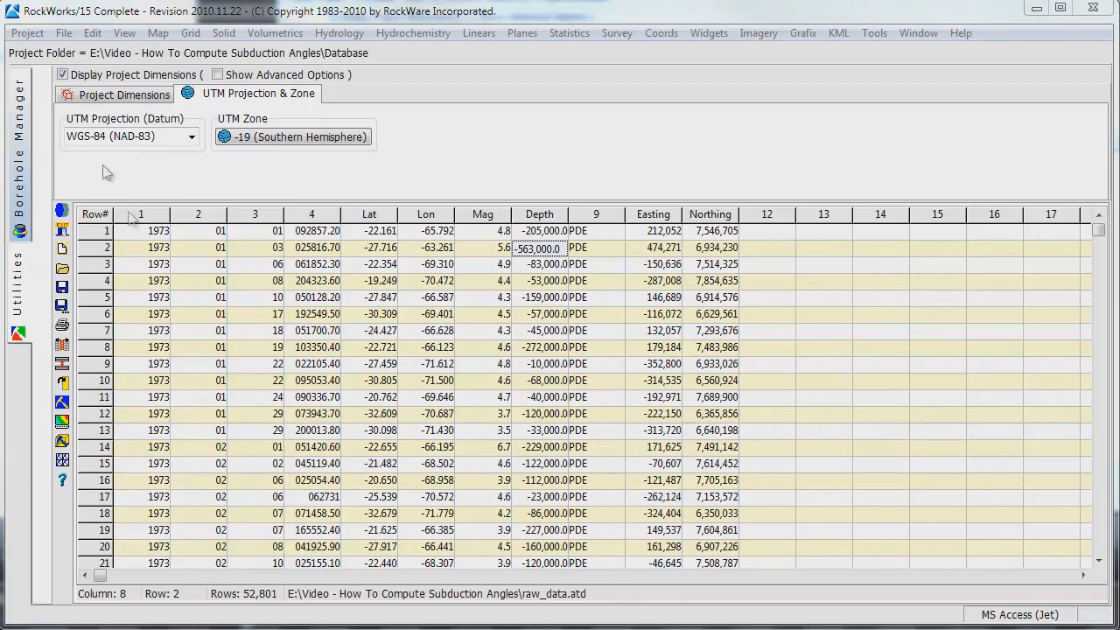
click(83, 32)
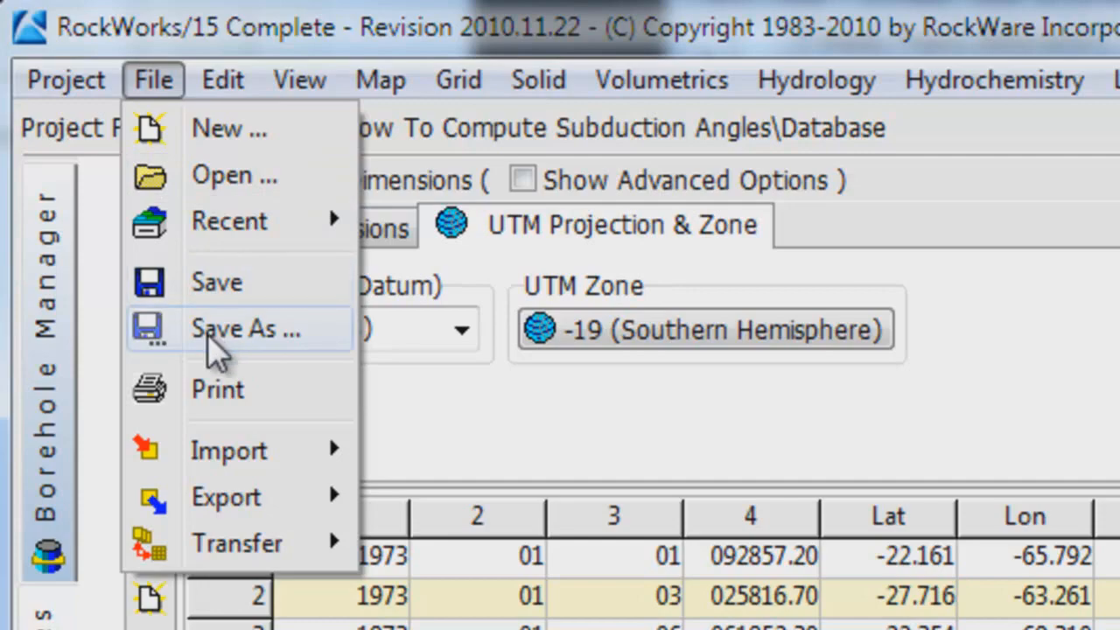
Save the datasheet as 'Chile' in the project's Database folder
click(248, 330)
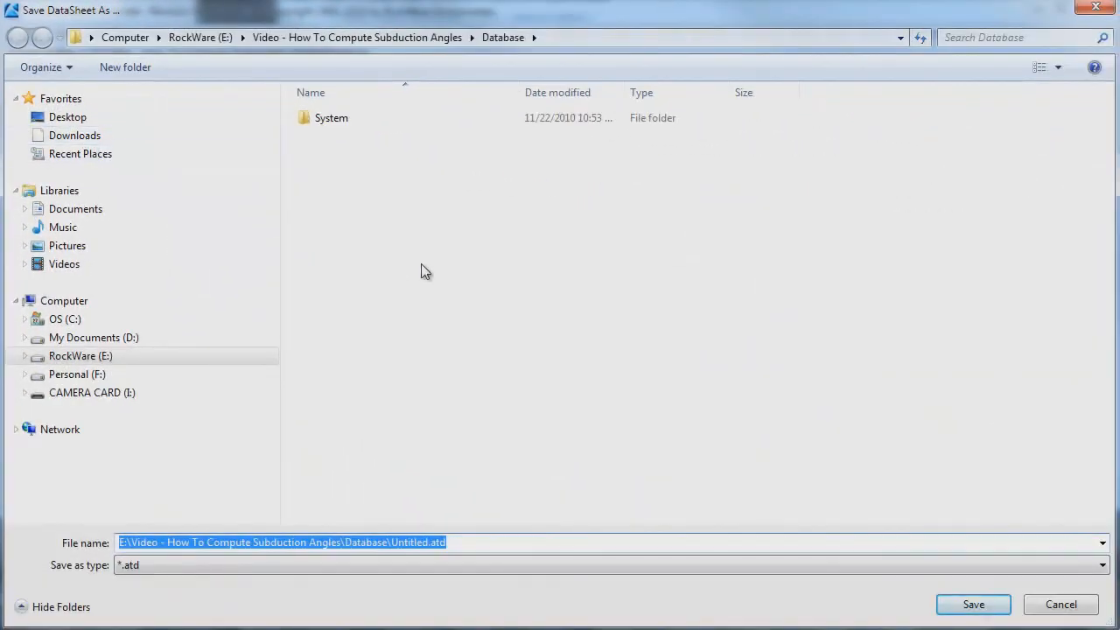
text(Chile)
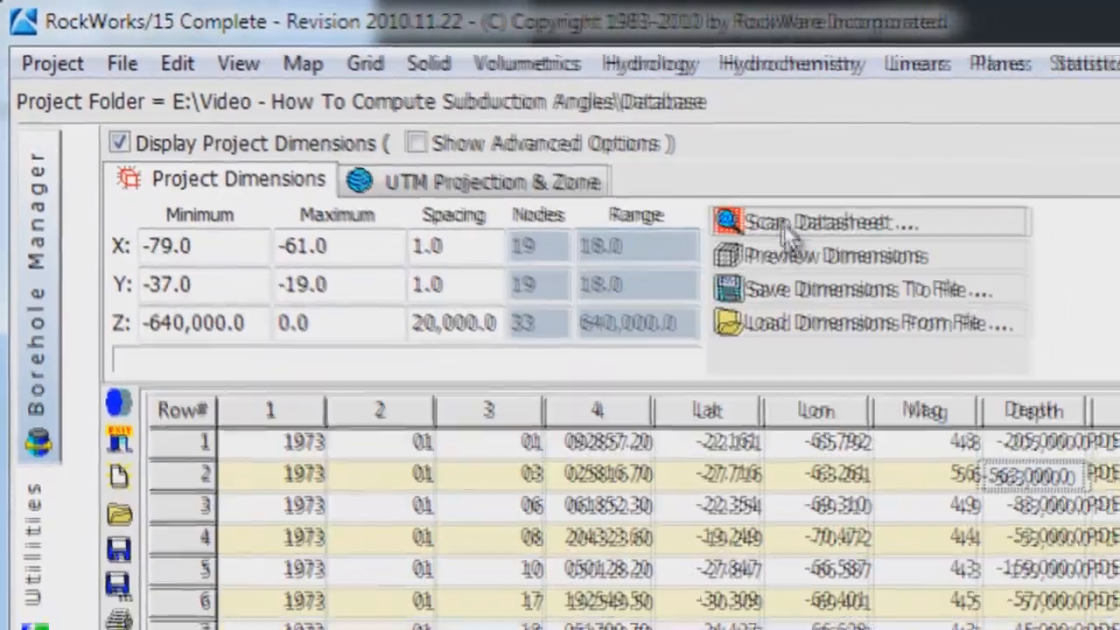
Scan the datasheet with X=Easting, Y=Northing, Z=Depth to set project dimensions
click(831, 221)
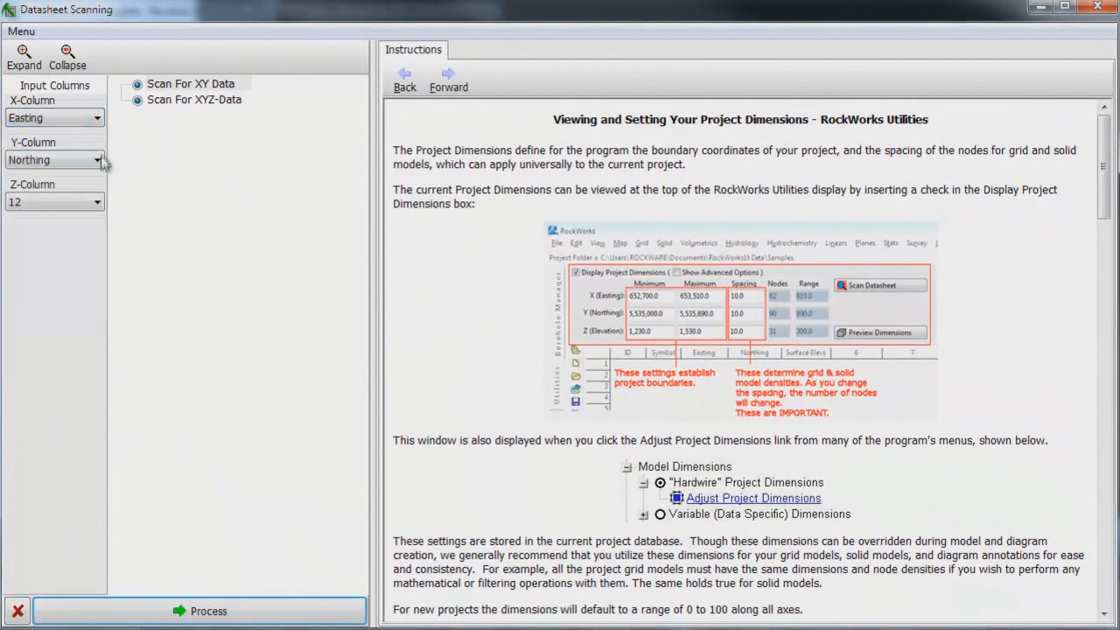
mouse_move(96, 201)
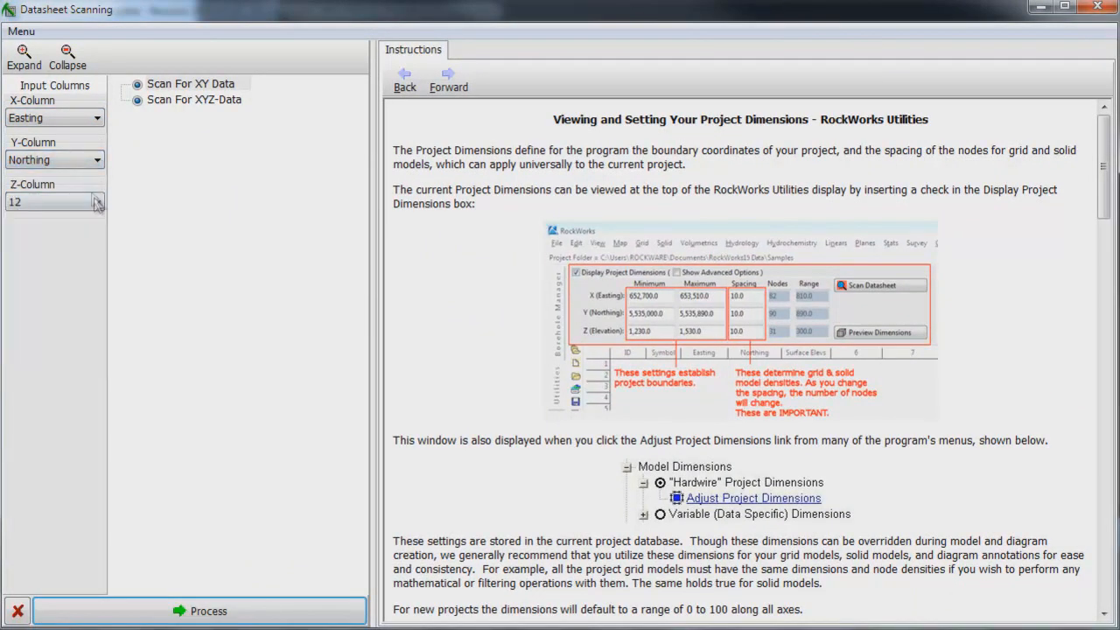
click(96, 202)
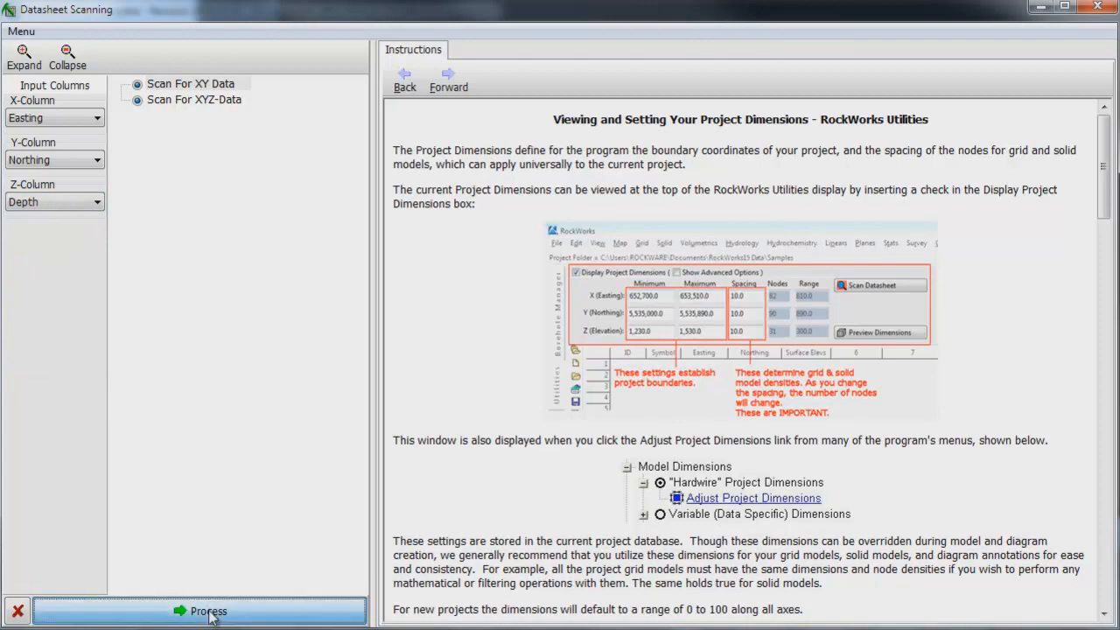
click(223, 611)
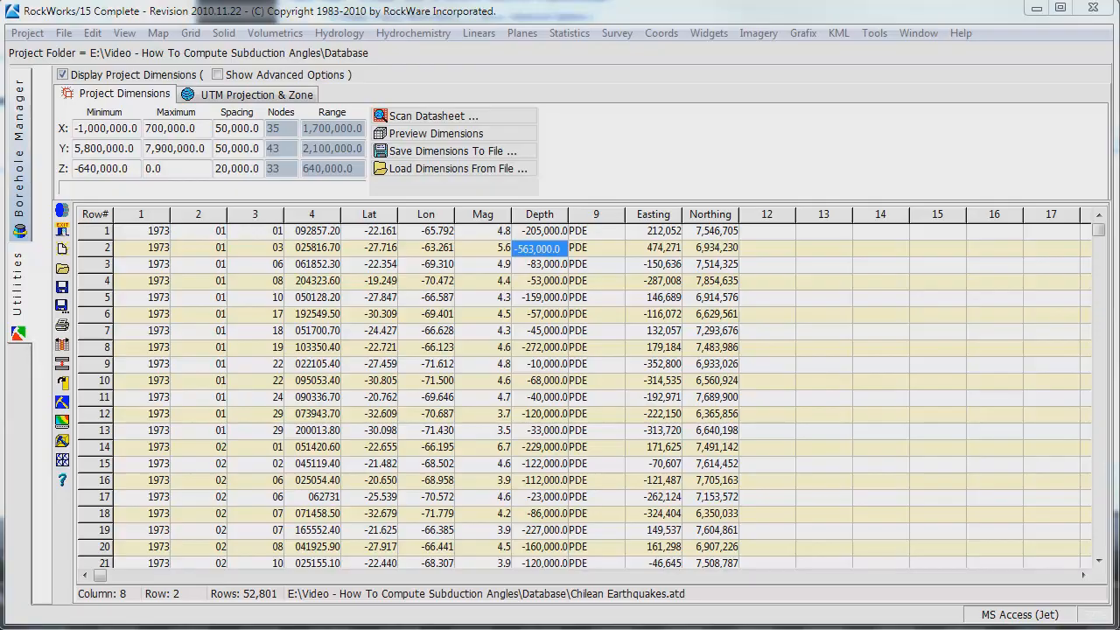
click(167, 32)
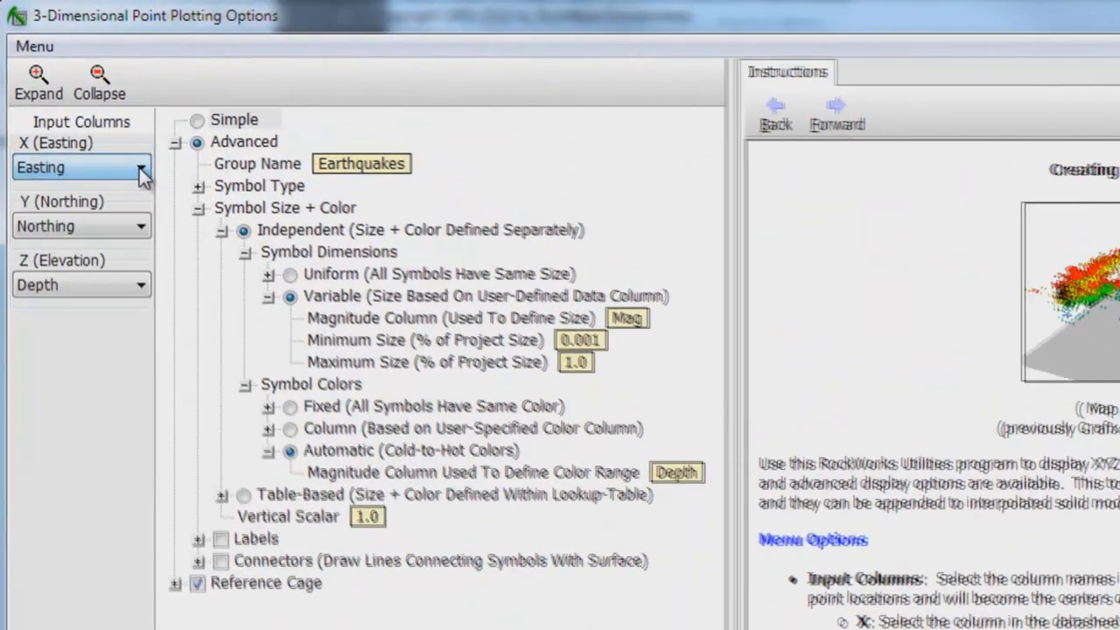
Create the 3D sphere plot with Easting/Northing/Depth positions, Mag sizing and Depth colouring
click(144, 232)
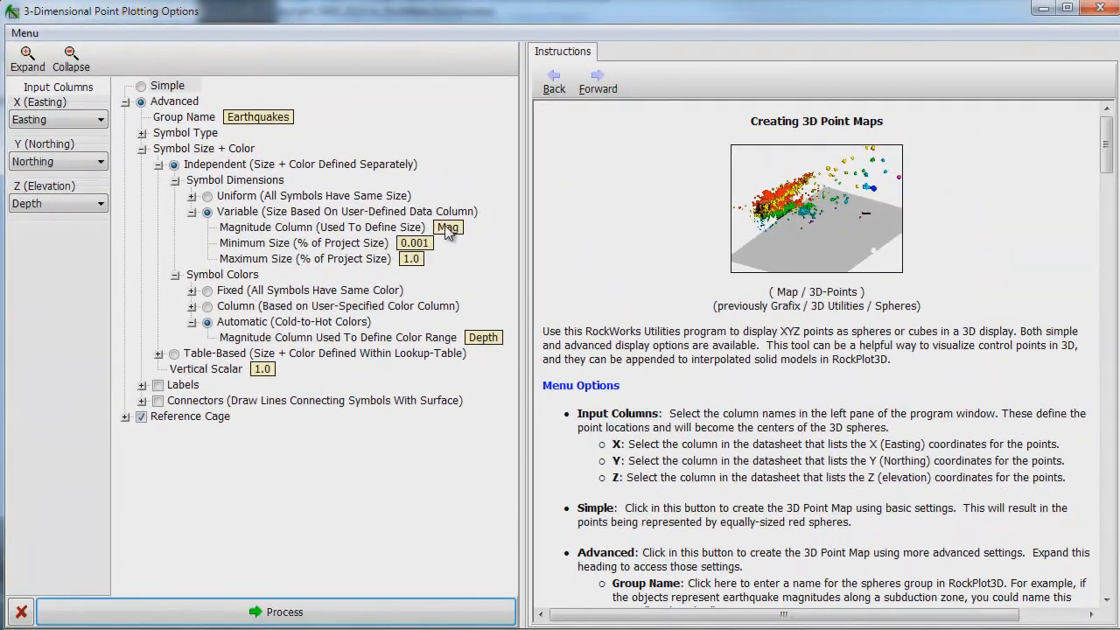
click(447, 226)
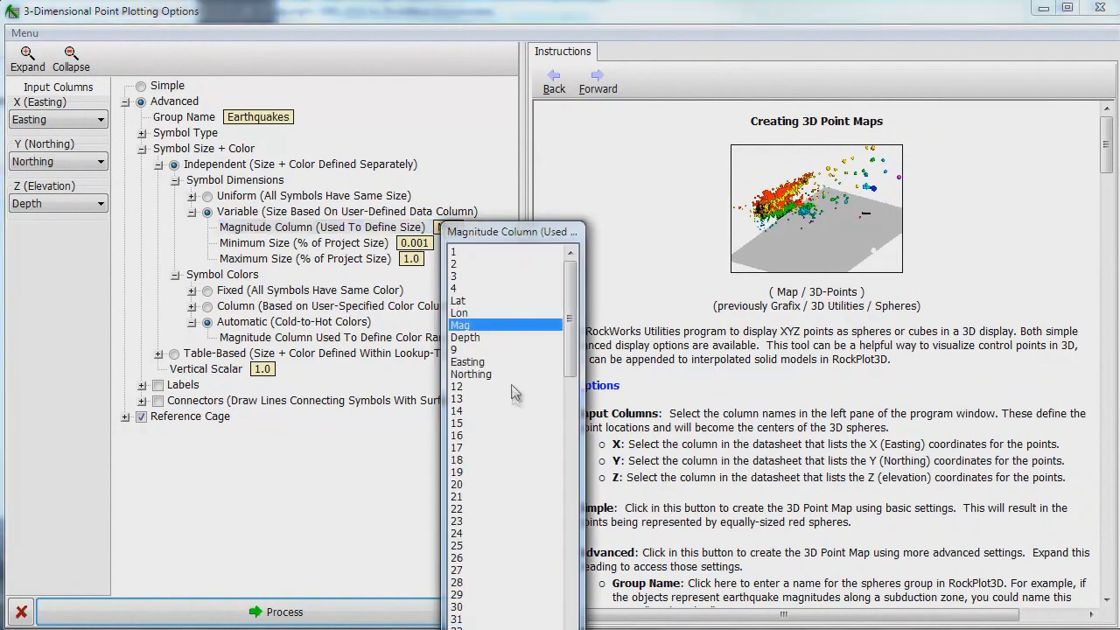
click(458, 325)
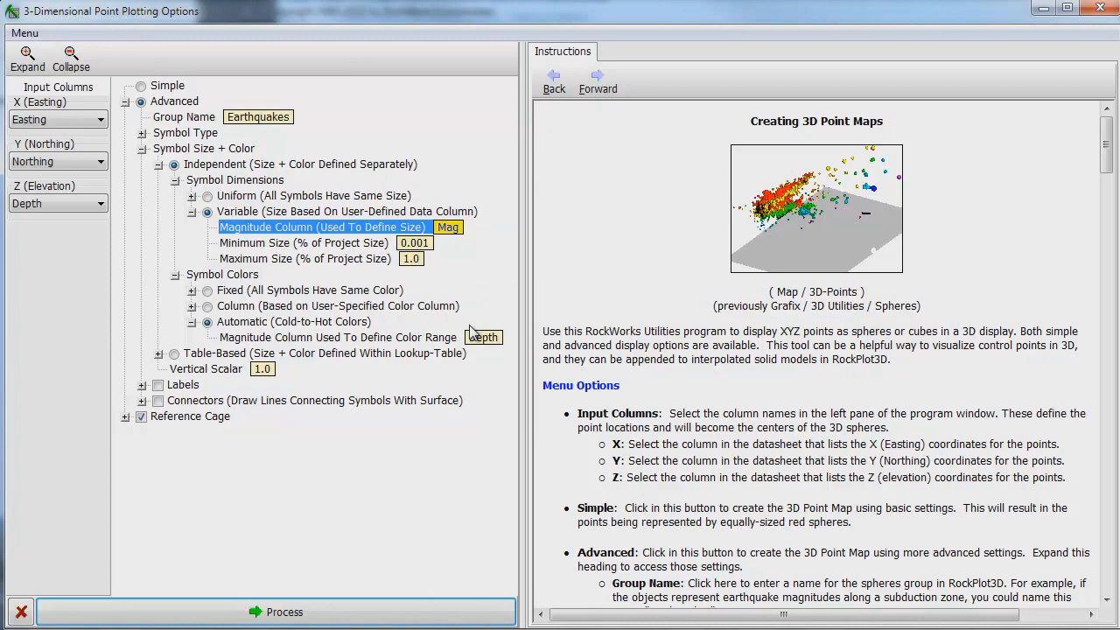
click(482, 337)
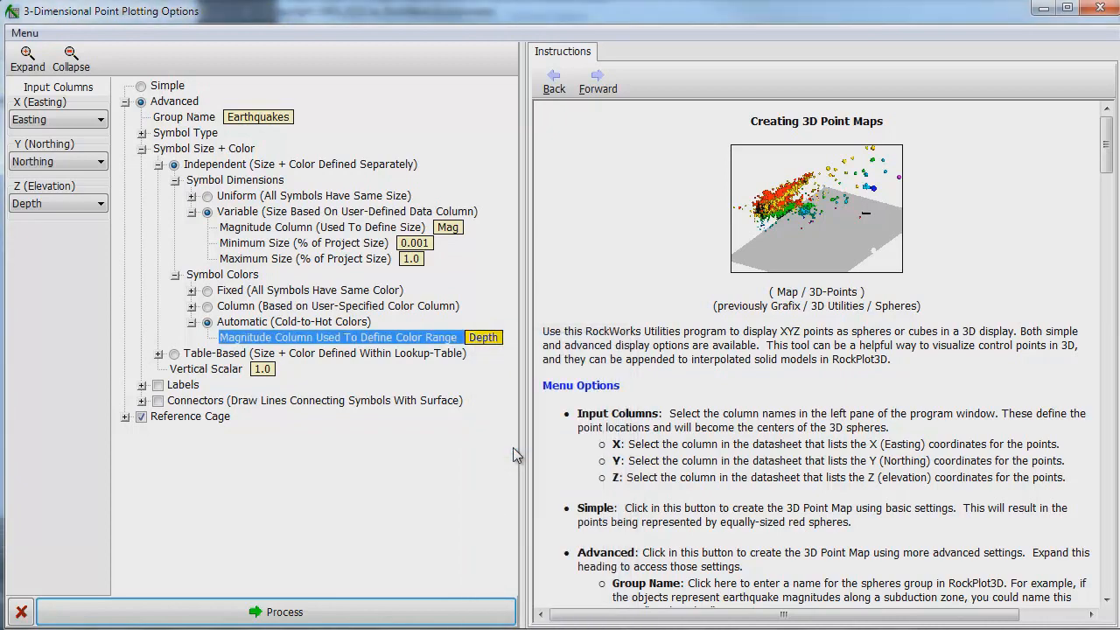
mouse_move(483, 486)
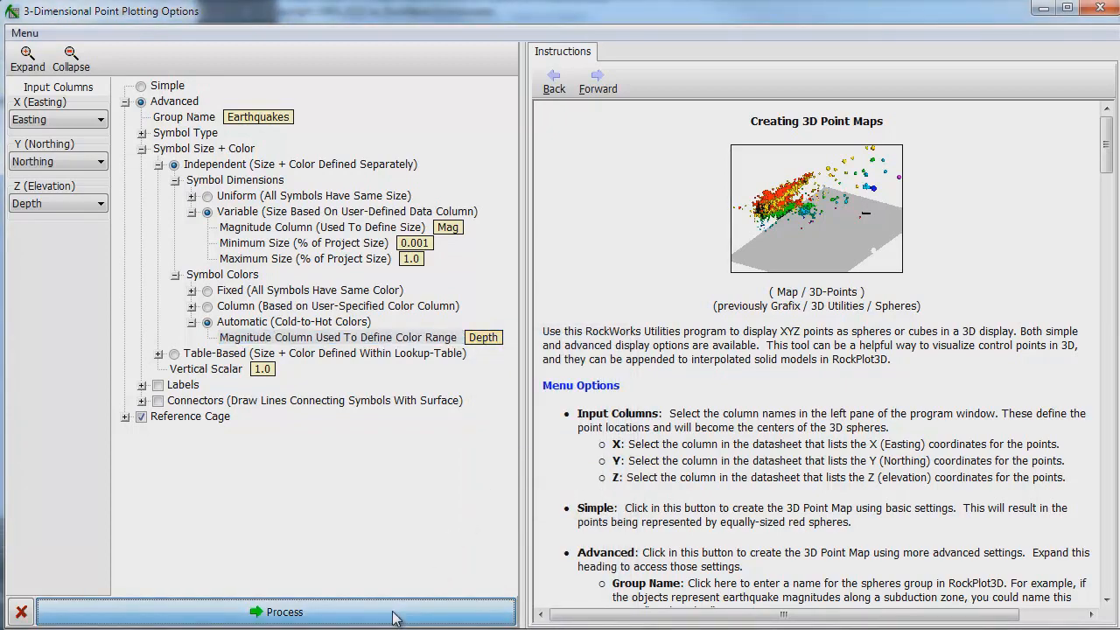
click(284, 612)
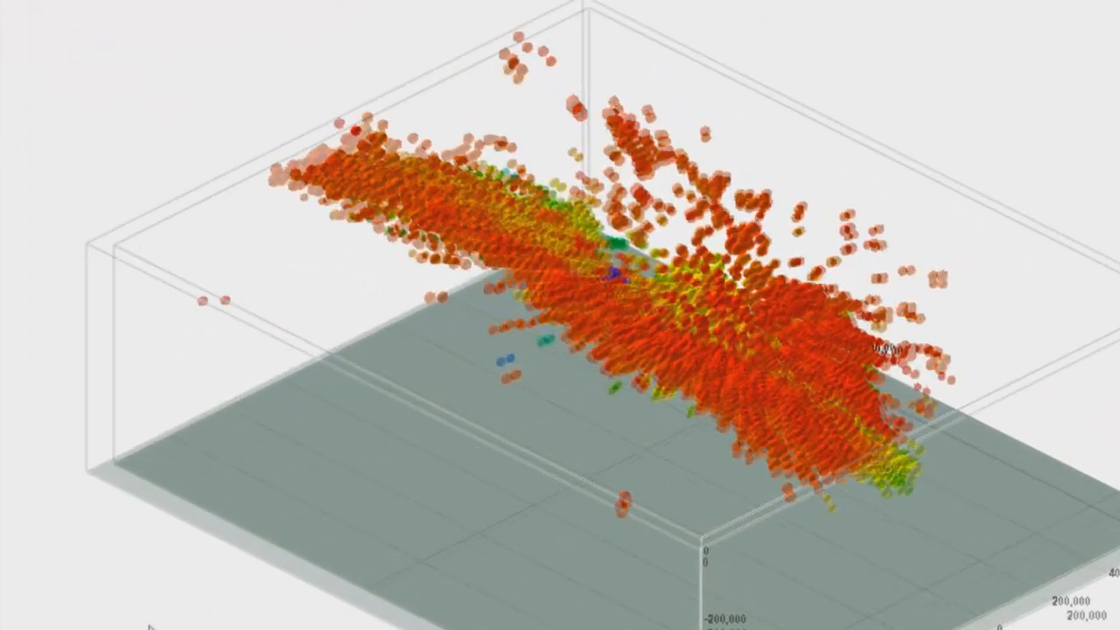